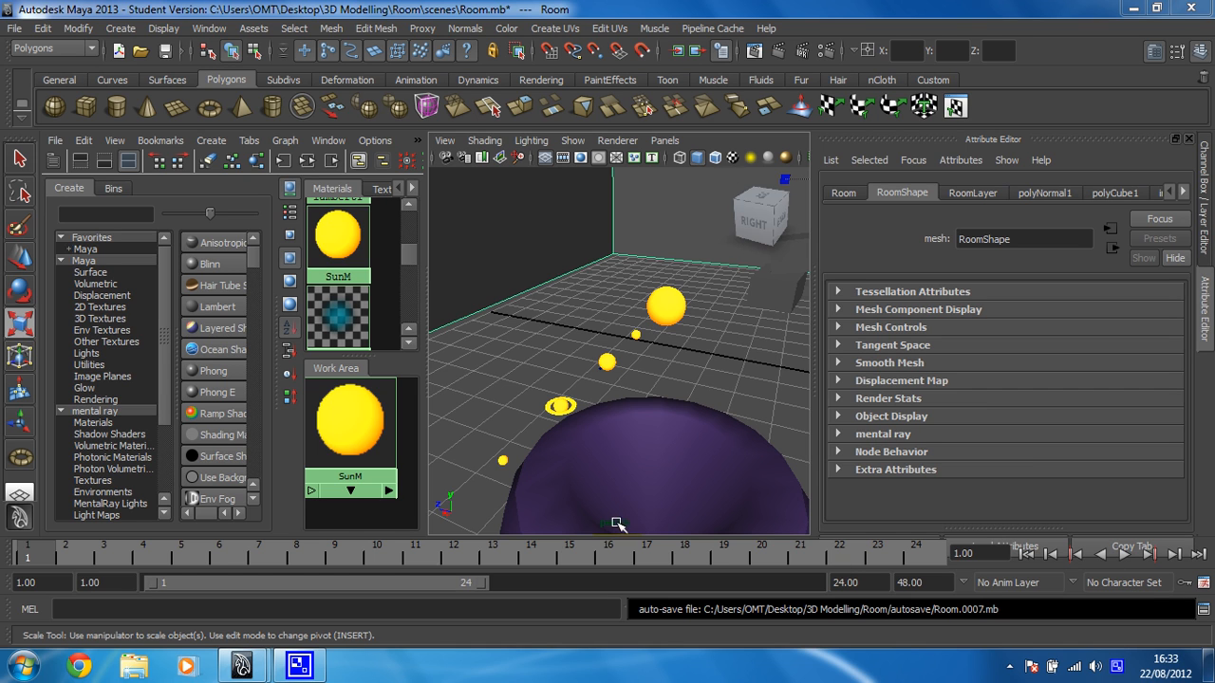
pyautogui.moveTo(535, 359)
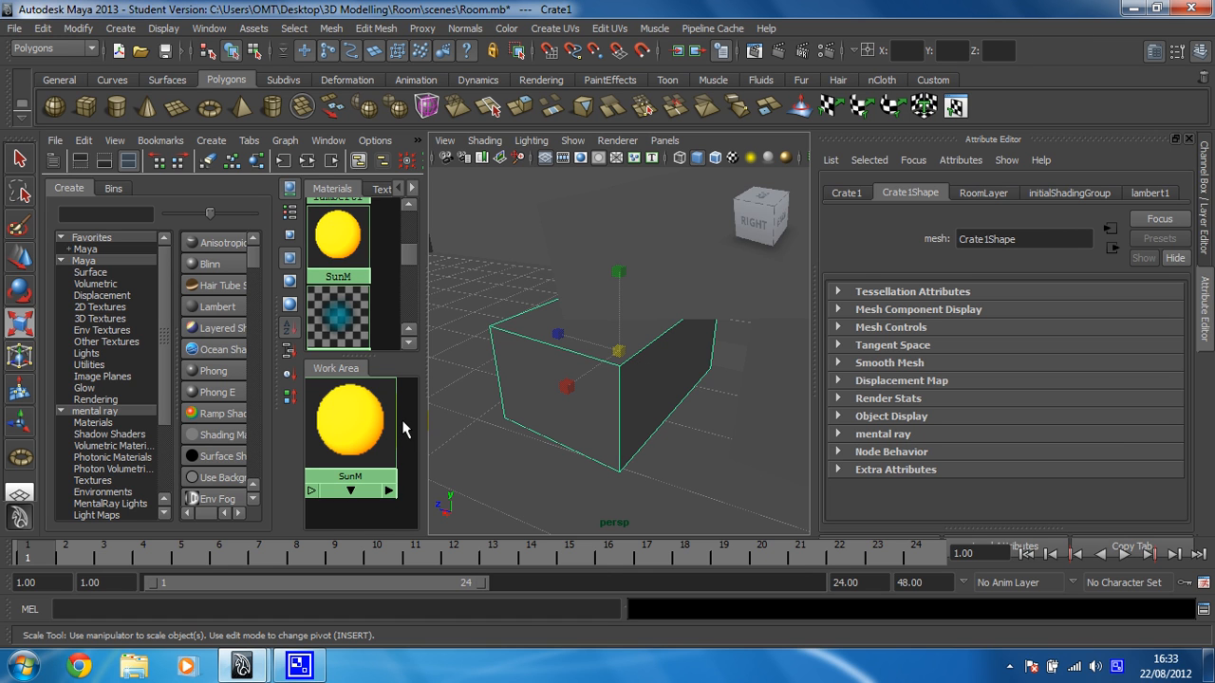
# Clear the Hypershade work area of the sun material with the crate selected.
pyautogui.click(437, 501)
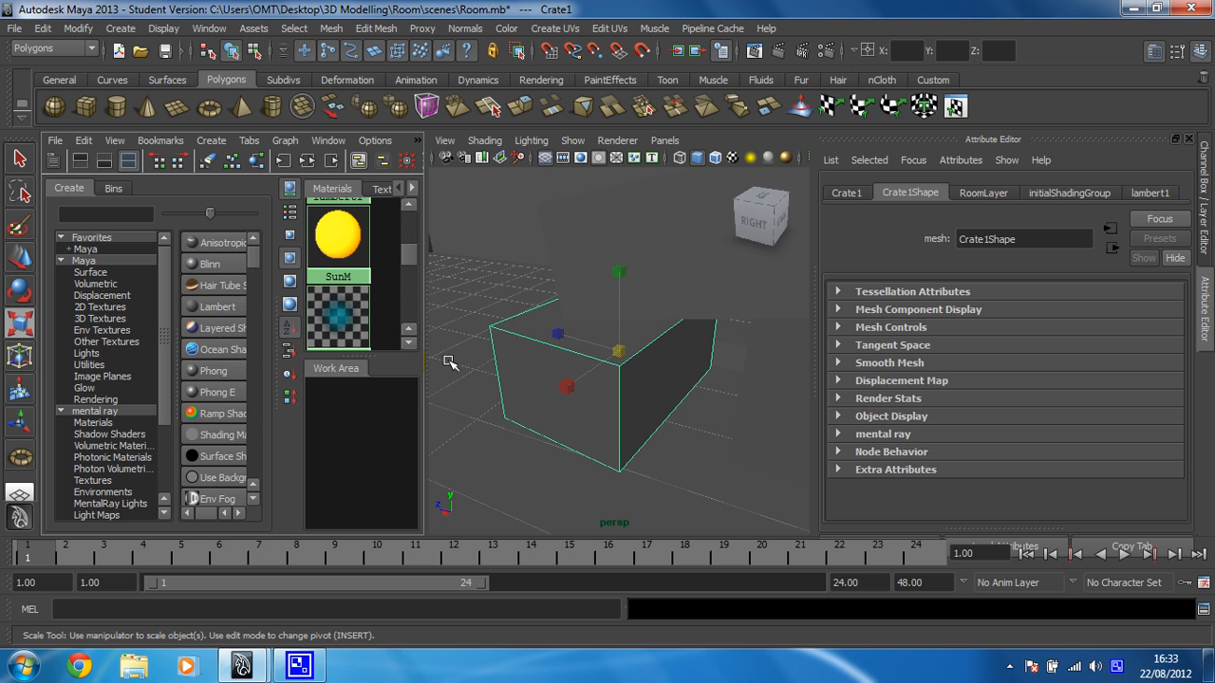
pyautogui.moveTo(387, 427)
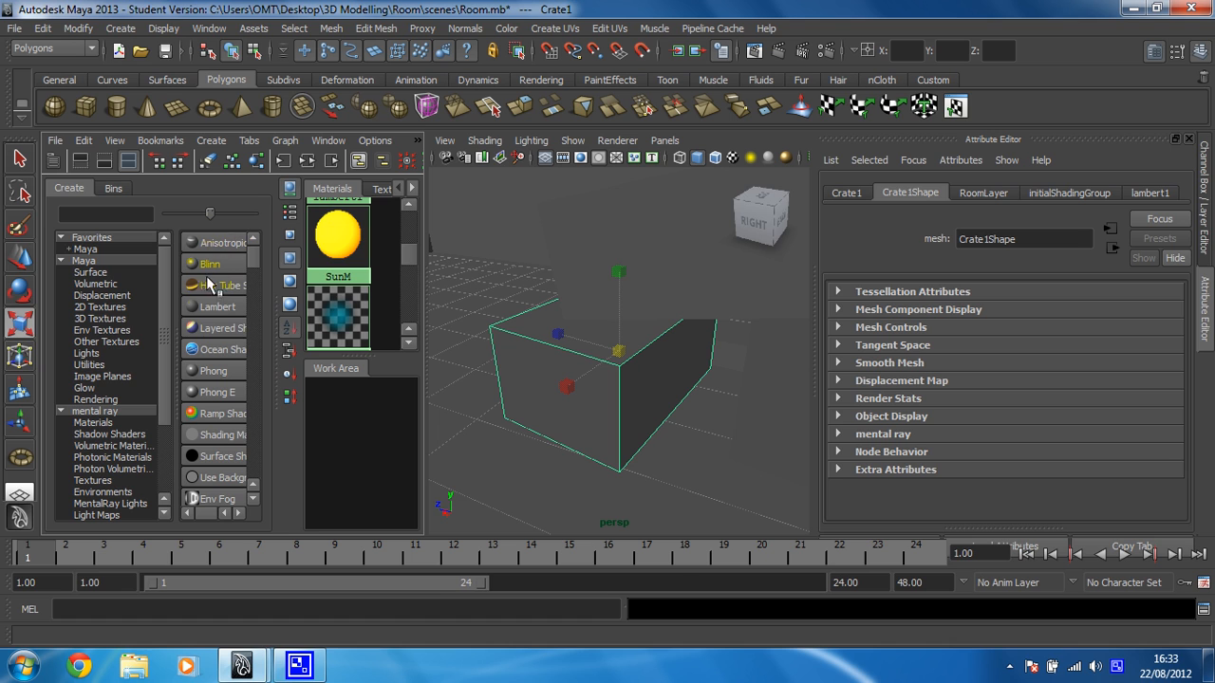
pyautogui.moveTo(216, 306)
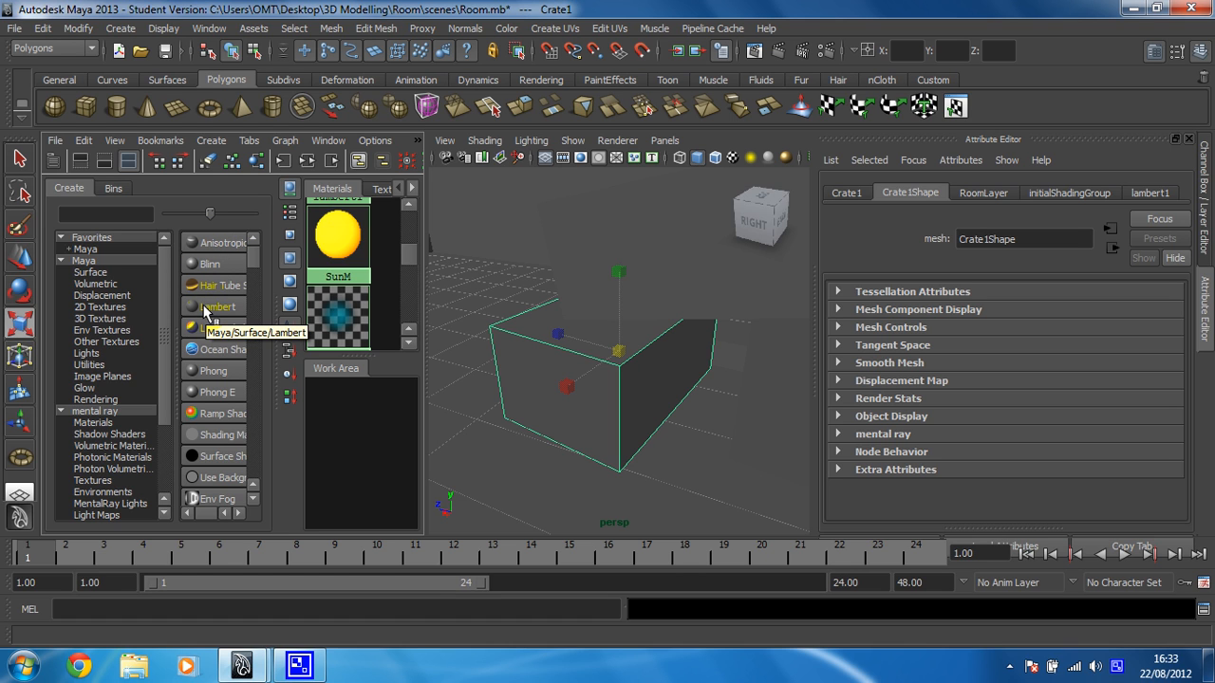
# Create a Lambert material and rename lambert3 to CrateM.
pyautogui.click(218, 307)
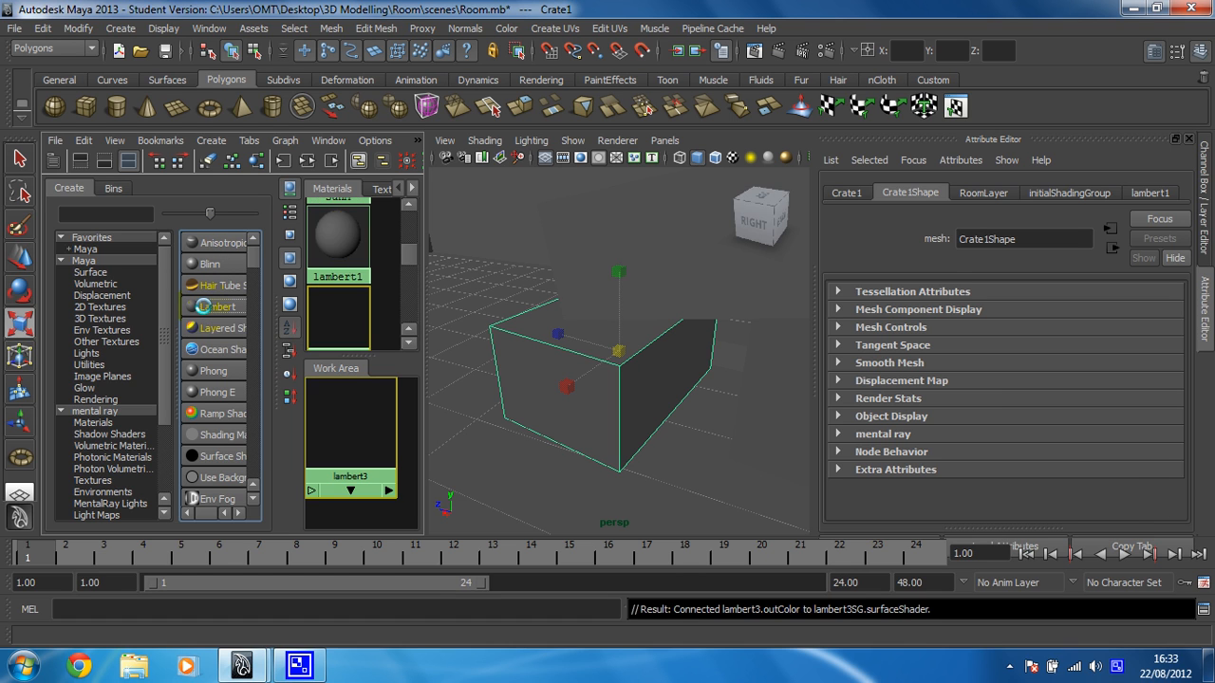
pyautogui.click(349, 422)
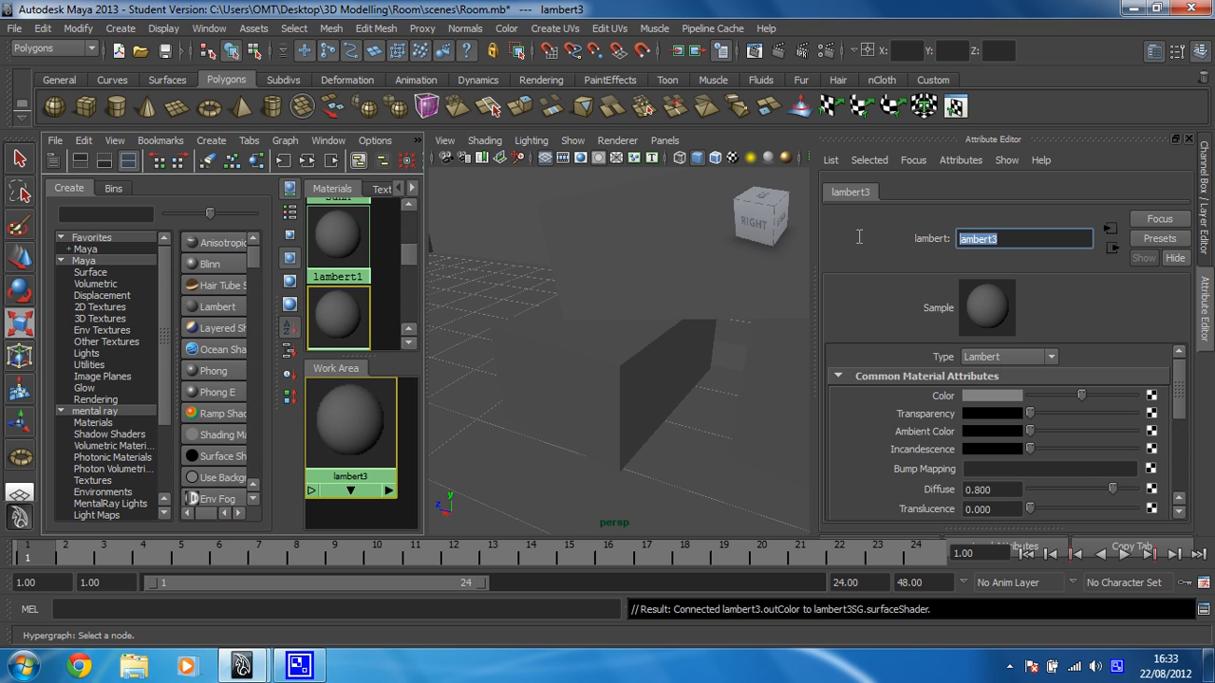
pyautogui.write('Cr')
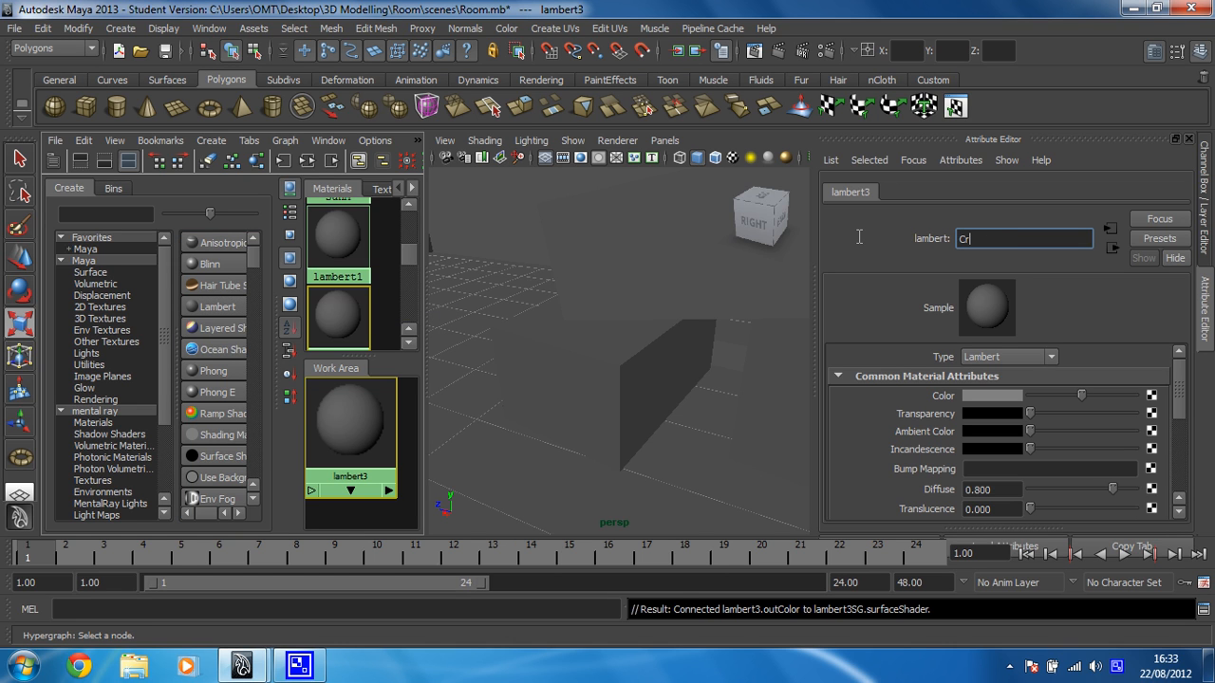
pyautogui.write('rateM')
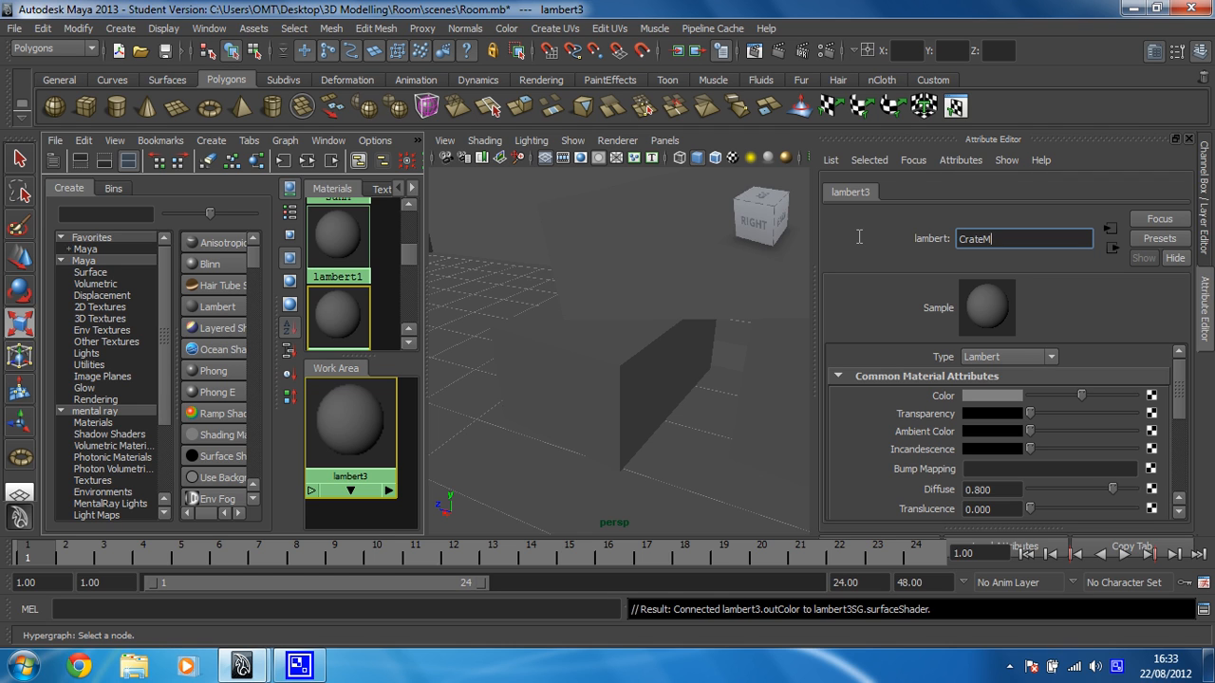
pyautogui.press('Return')
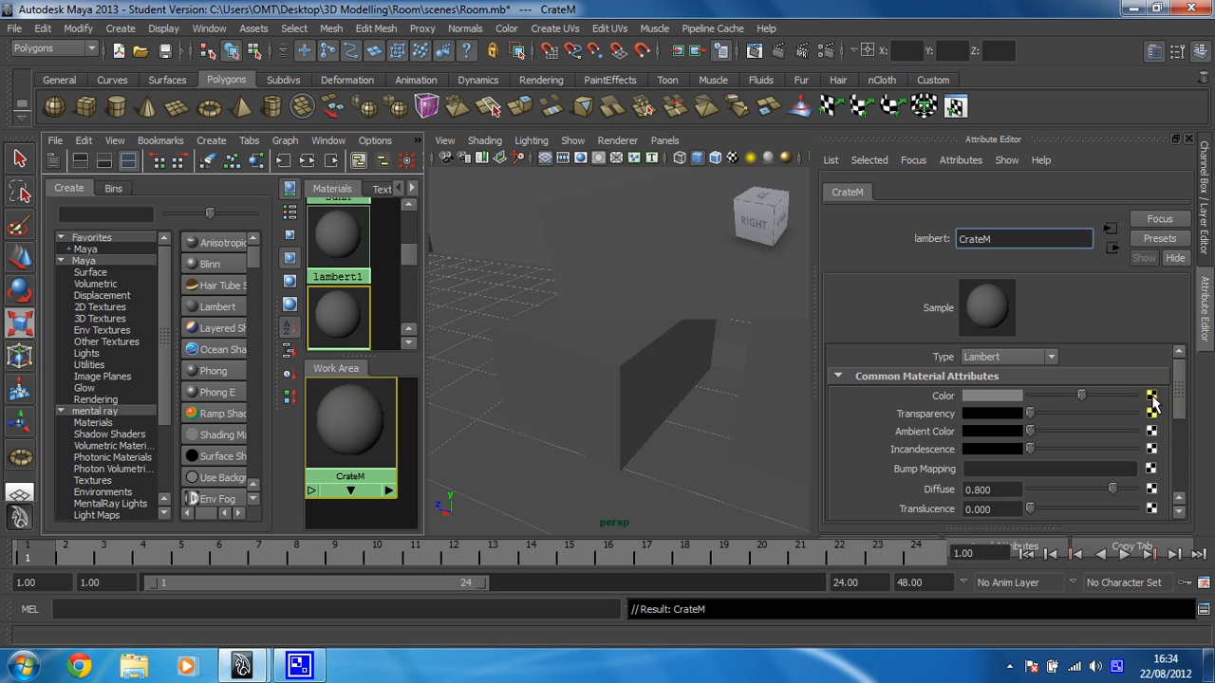
pyautogui.moveTo(1153, 404)
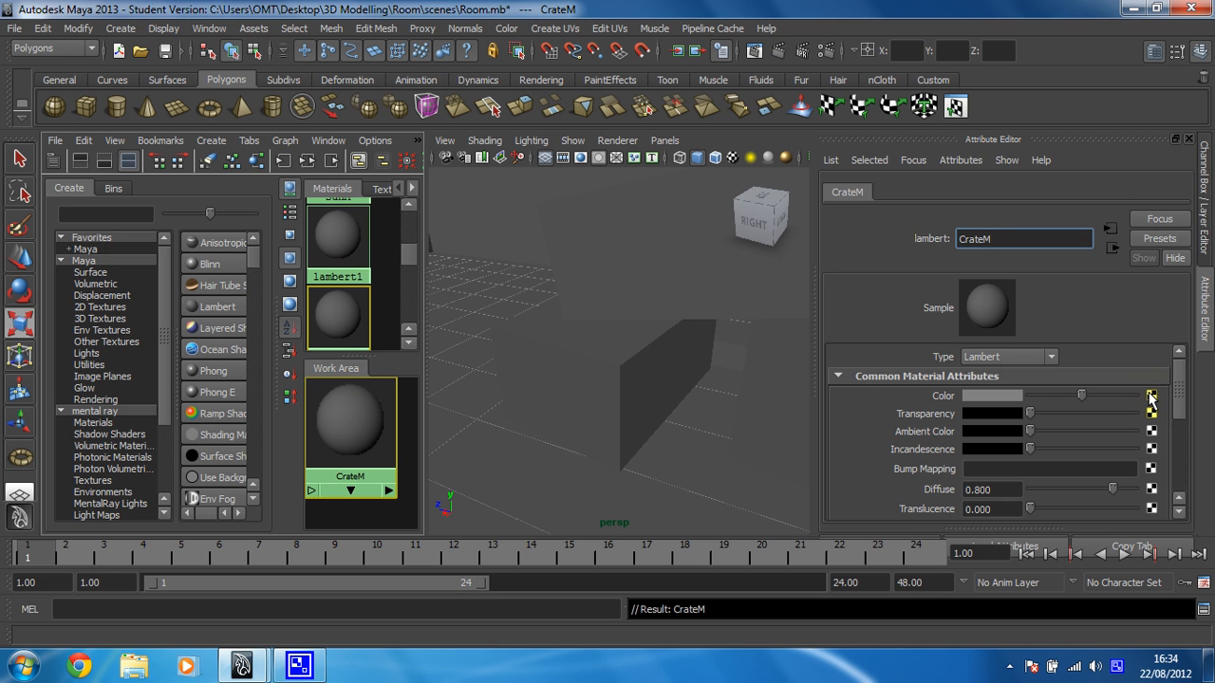
# Link a new File texture node to CrateM's Color attribute.
pyautogui.click(1151, 395)
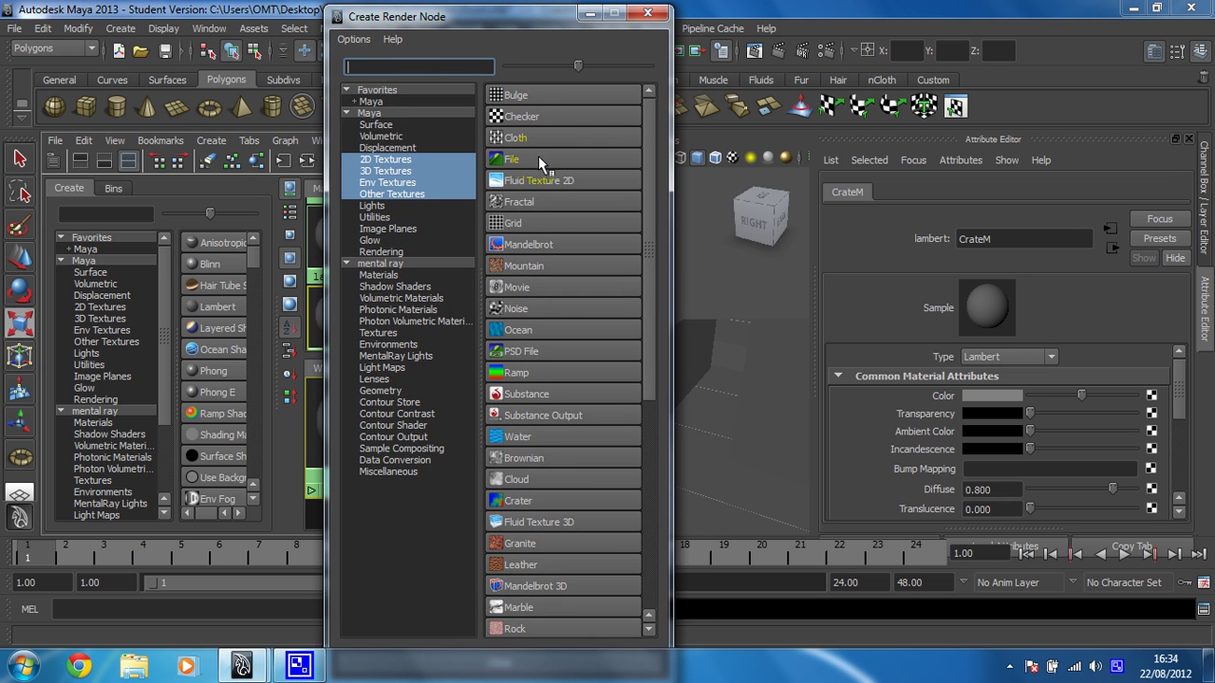
pyautogui.moveTo(510, 159)
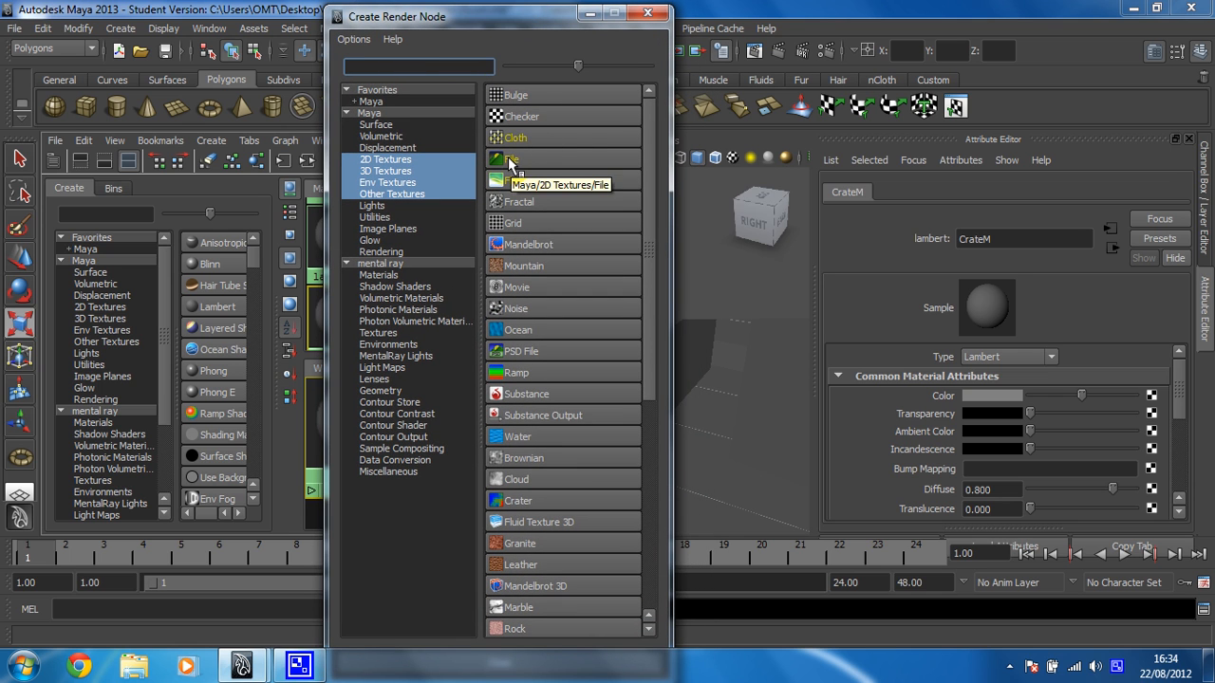
pyautogui.click(517, 158)
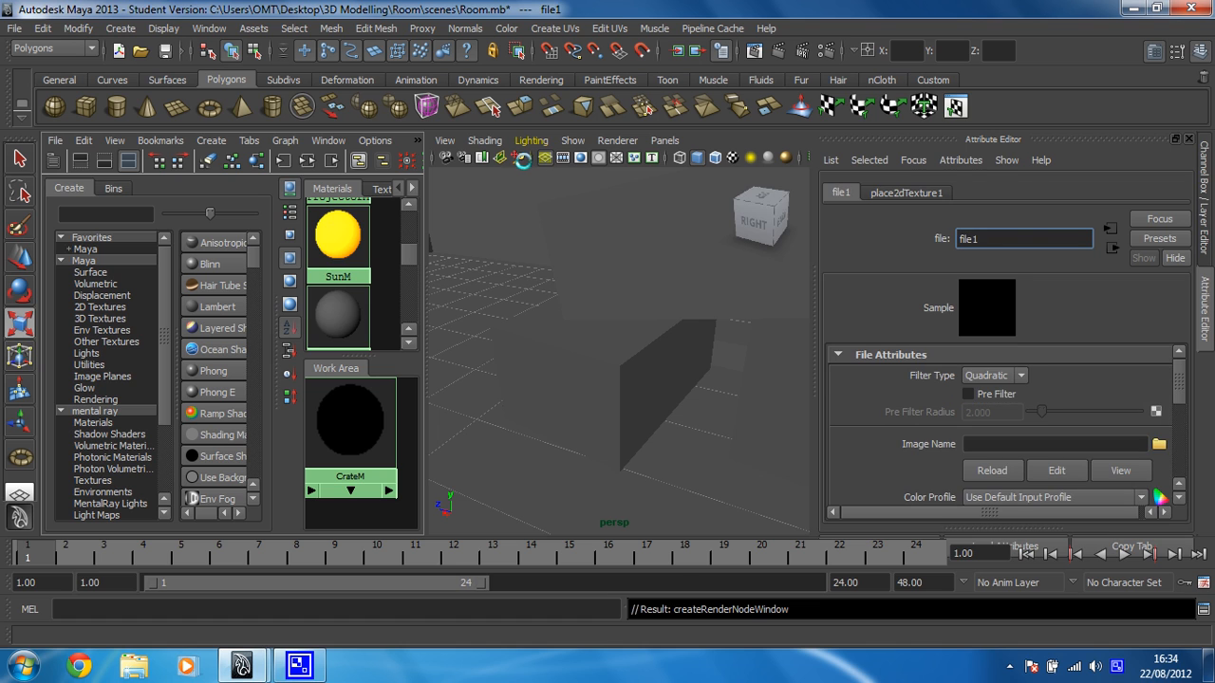
pyautogui.moveTo(861, 204)
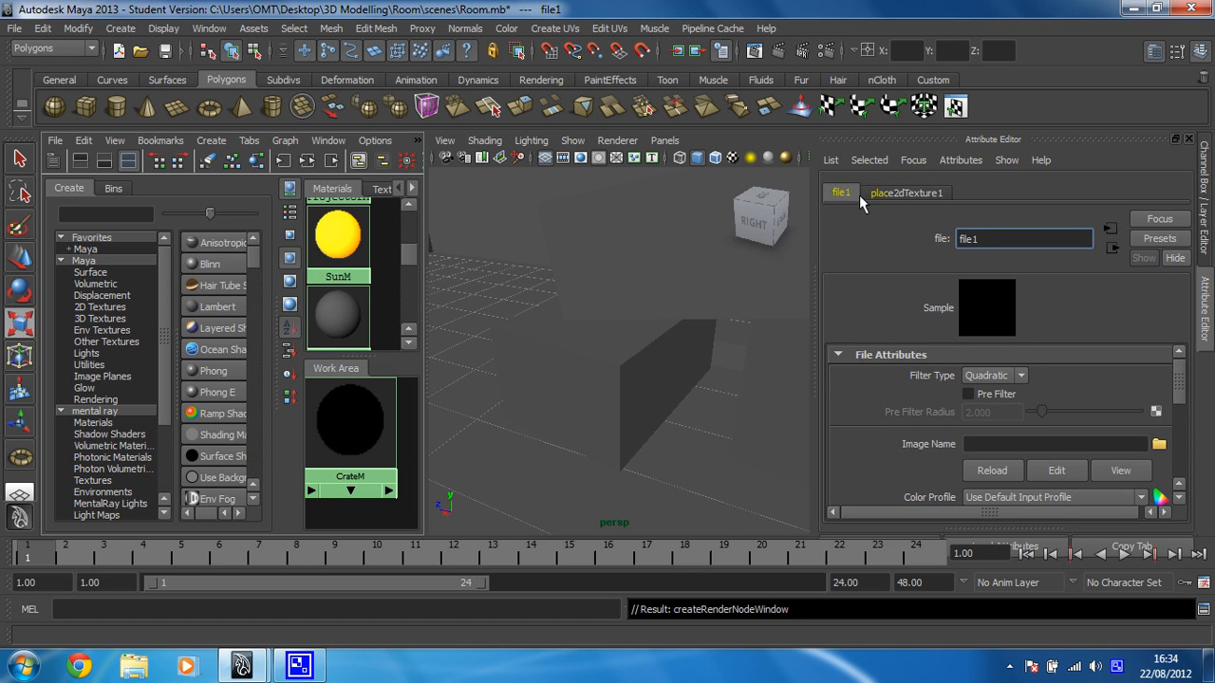
pyautogui.moveTo(839, 224)
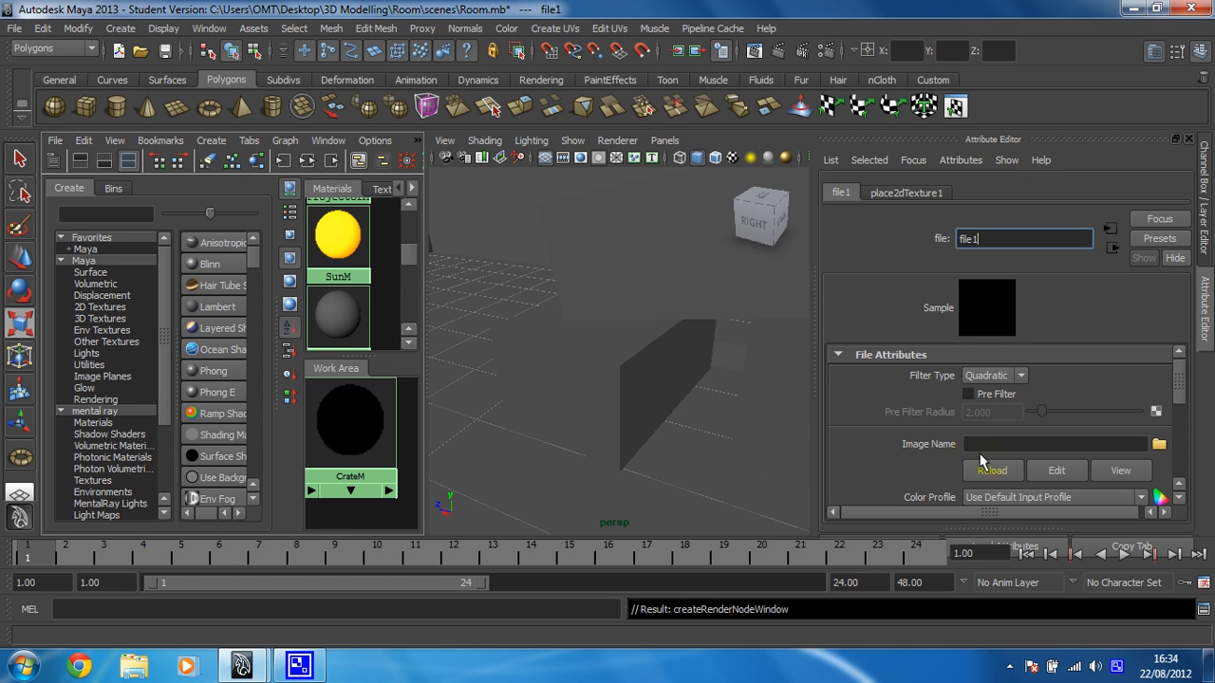
pyautogui.moveTo(900, 452)
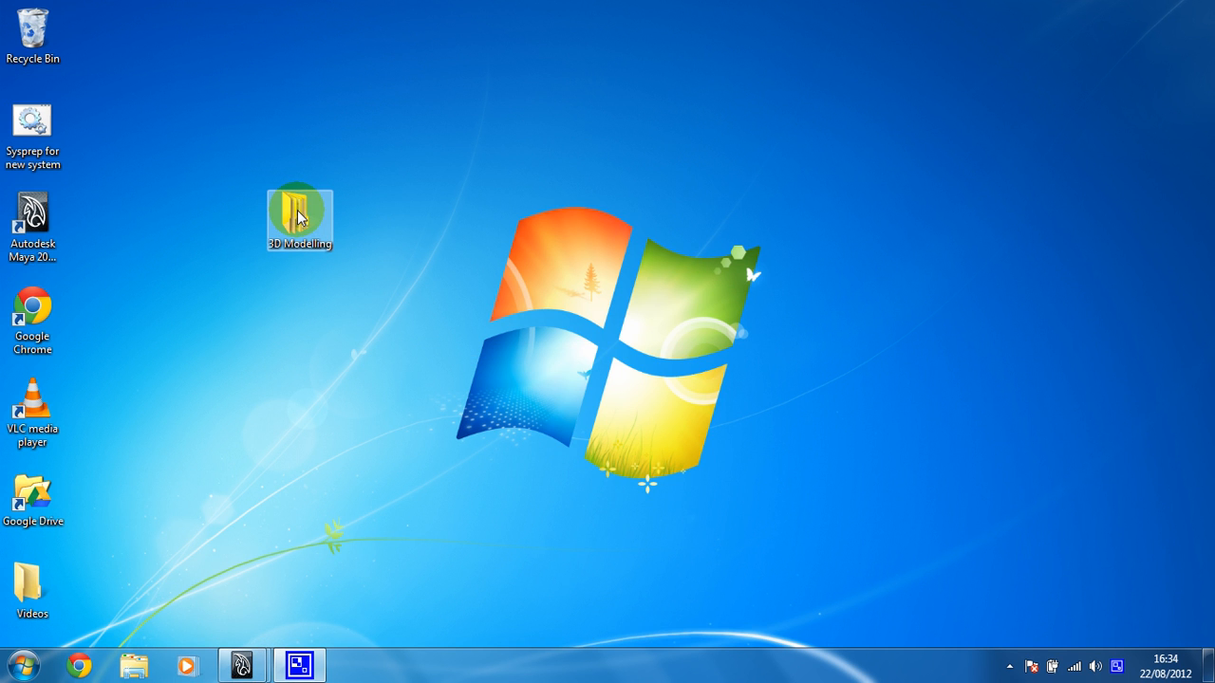
# Browse 3D Modelling > Room > sourceimages and inspect the 512×512 Crate image.
pyautogui.doubleClick(299, 218)
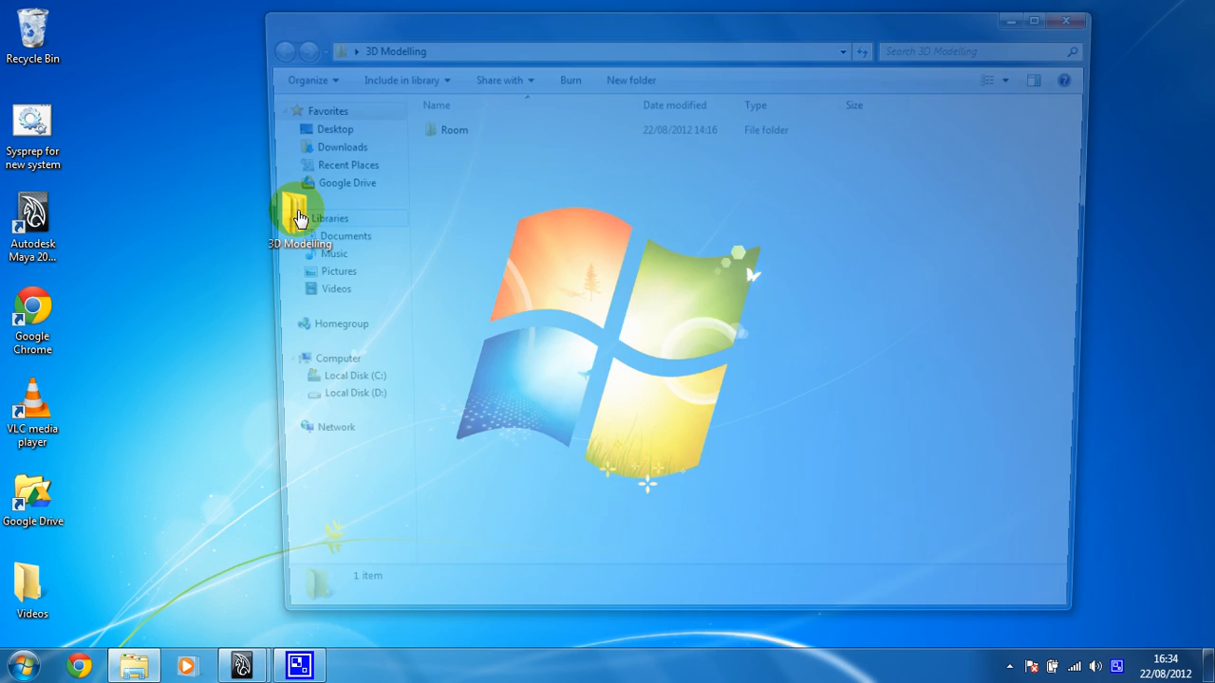
pyautogui.doubleClick(454, 129)
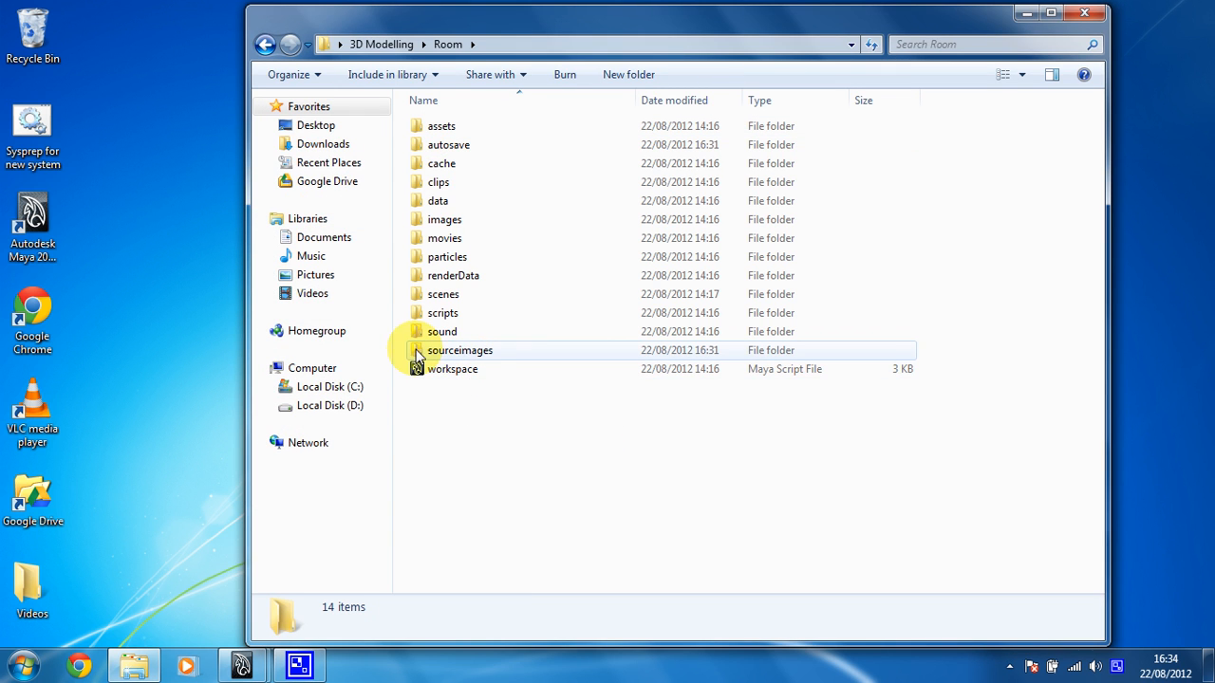
pyautogui.doubleClick(460, 351)
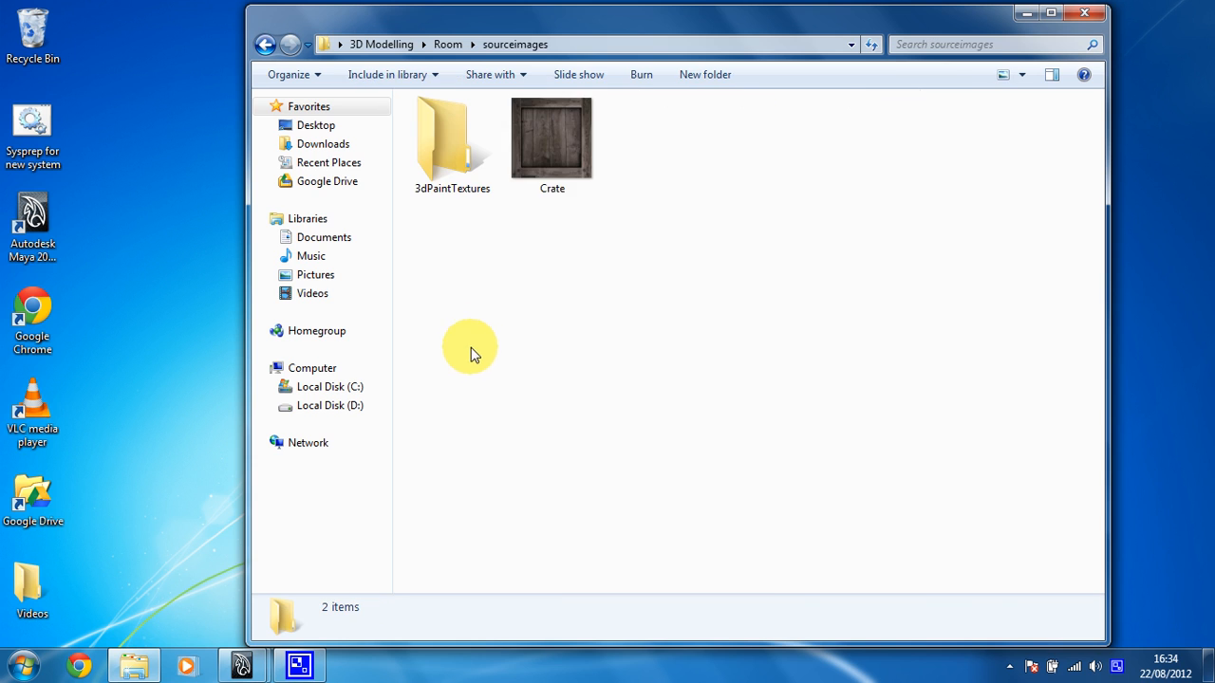
pyautogui.click(551, 142)
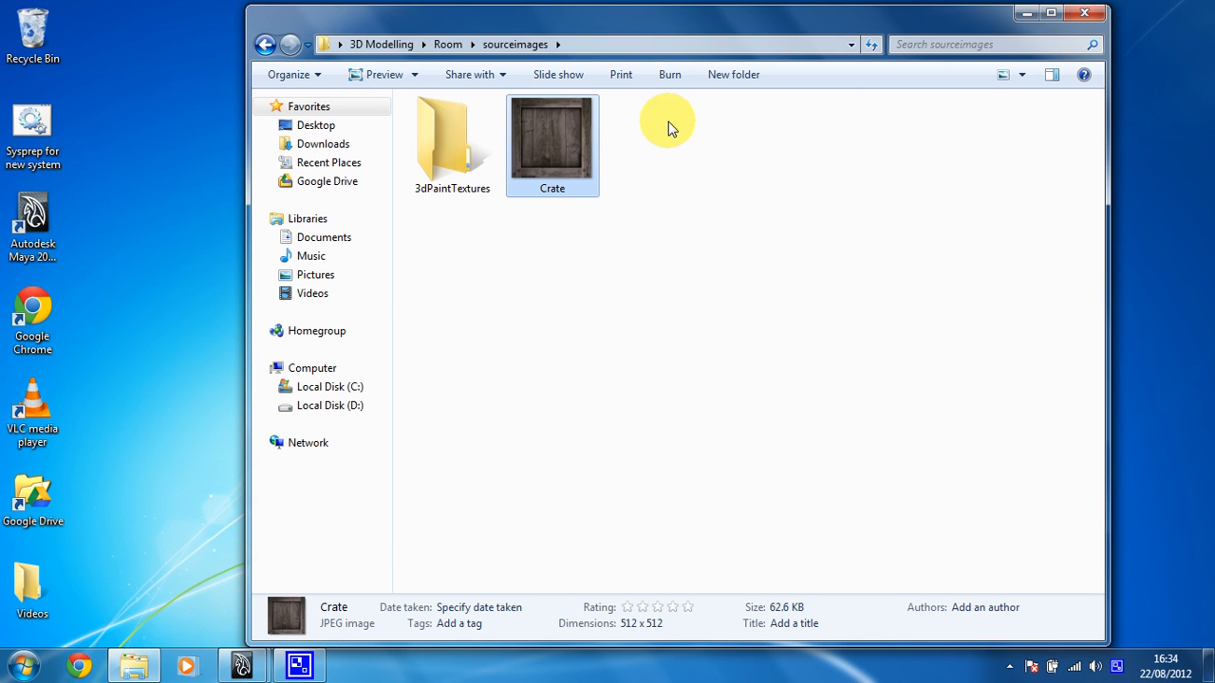
pyautogui.moveTo(479, 389)
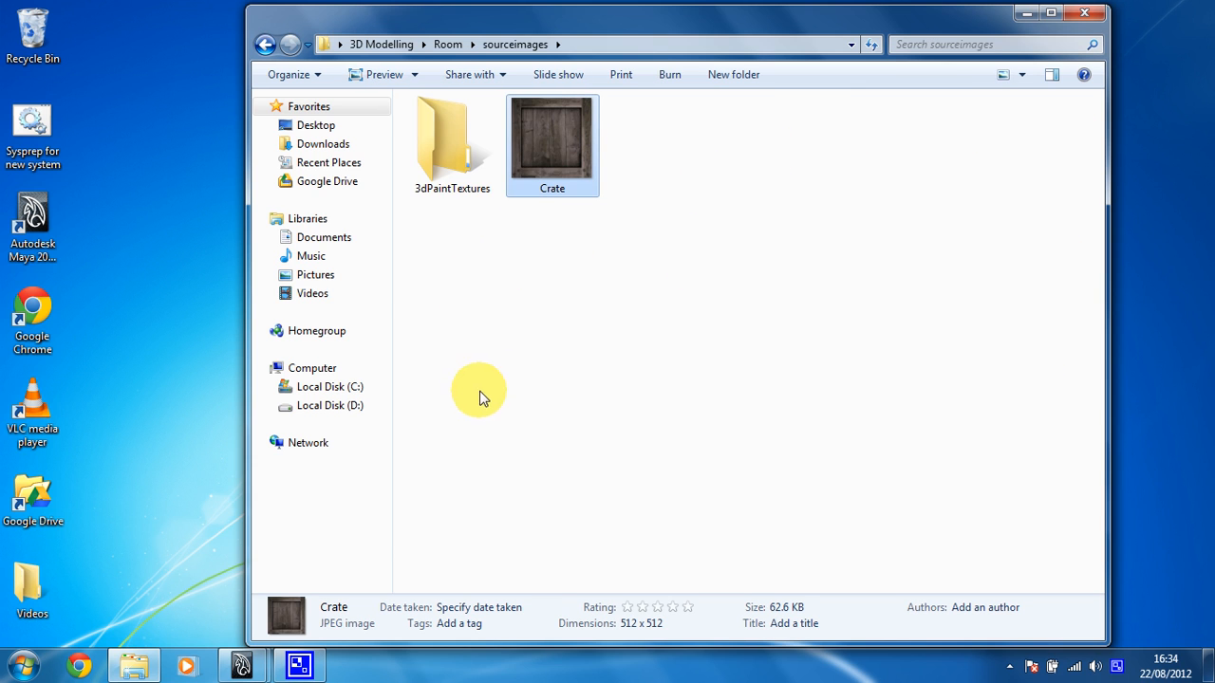
pyautogui.moveTo(447, 45)
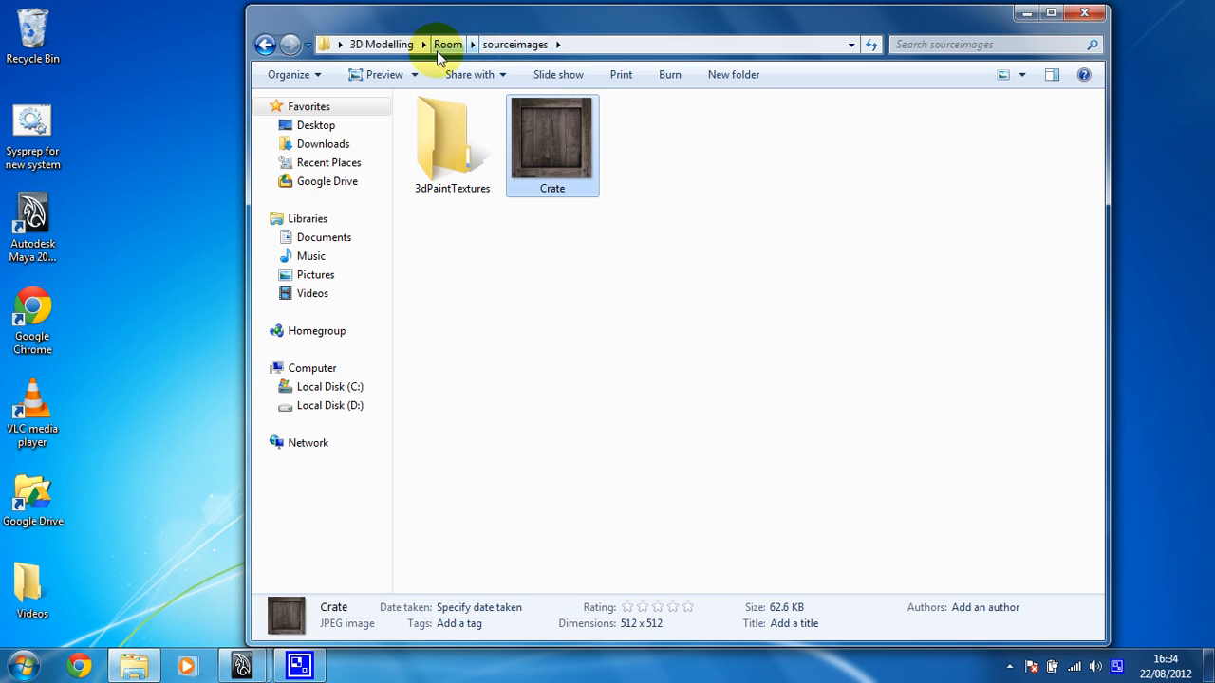
pyautogui.moveTo(492, 319)
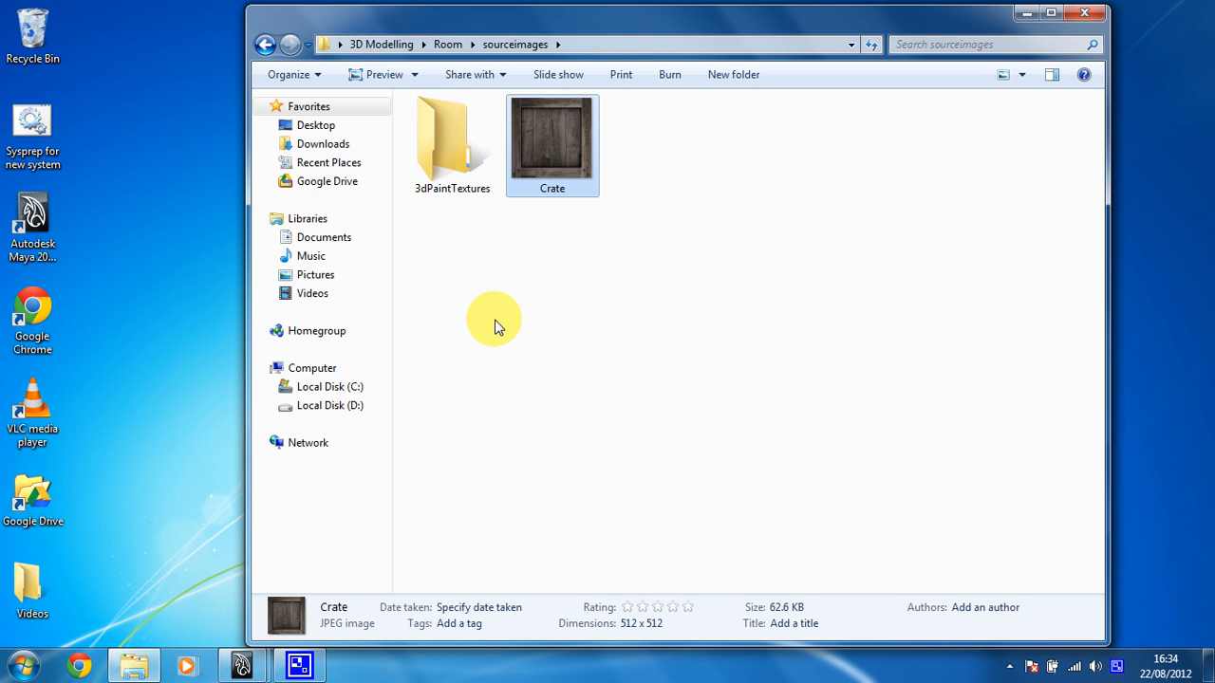
pyautogui.moveTo(447, 45)
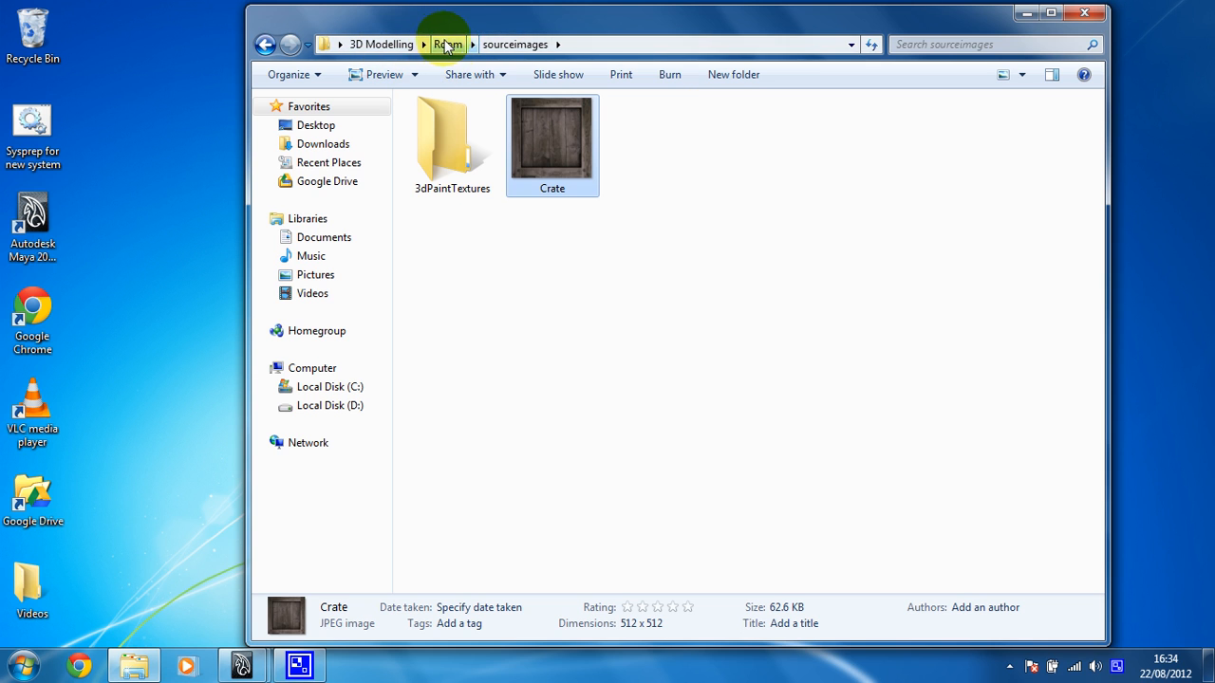
pyautogui.moveTo(515, 44)
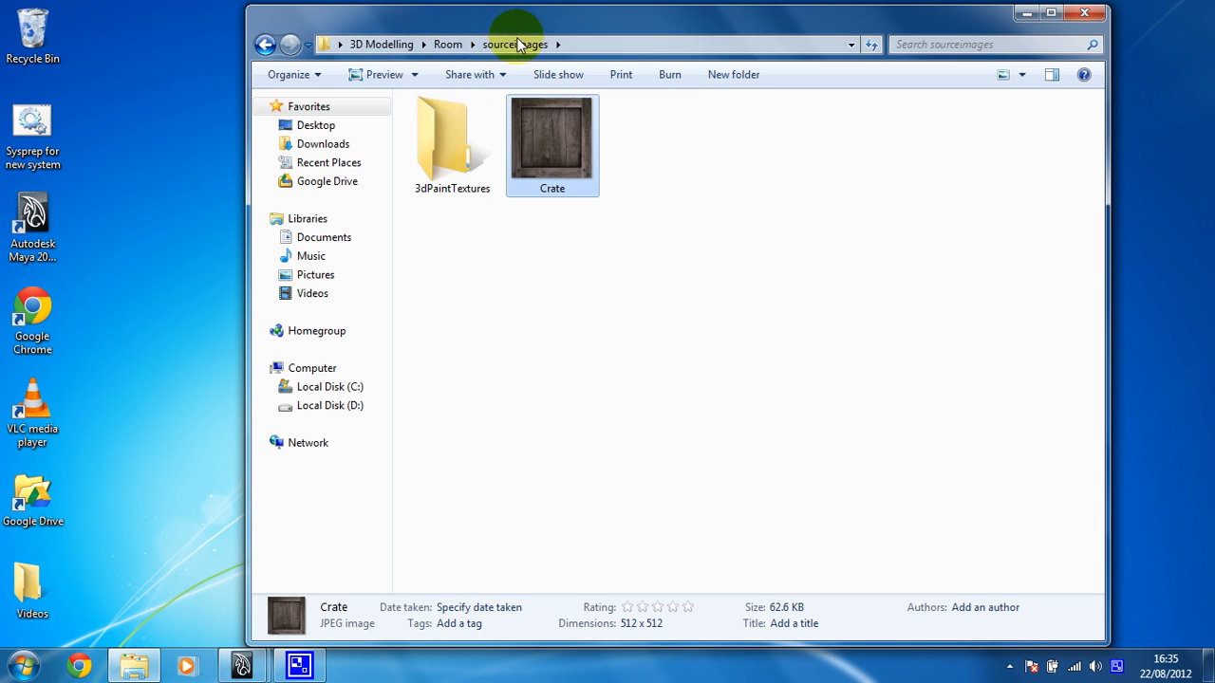
pyautogui.moveTo(448, 45)
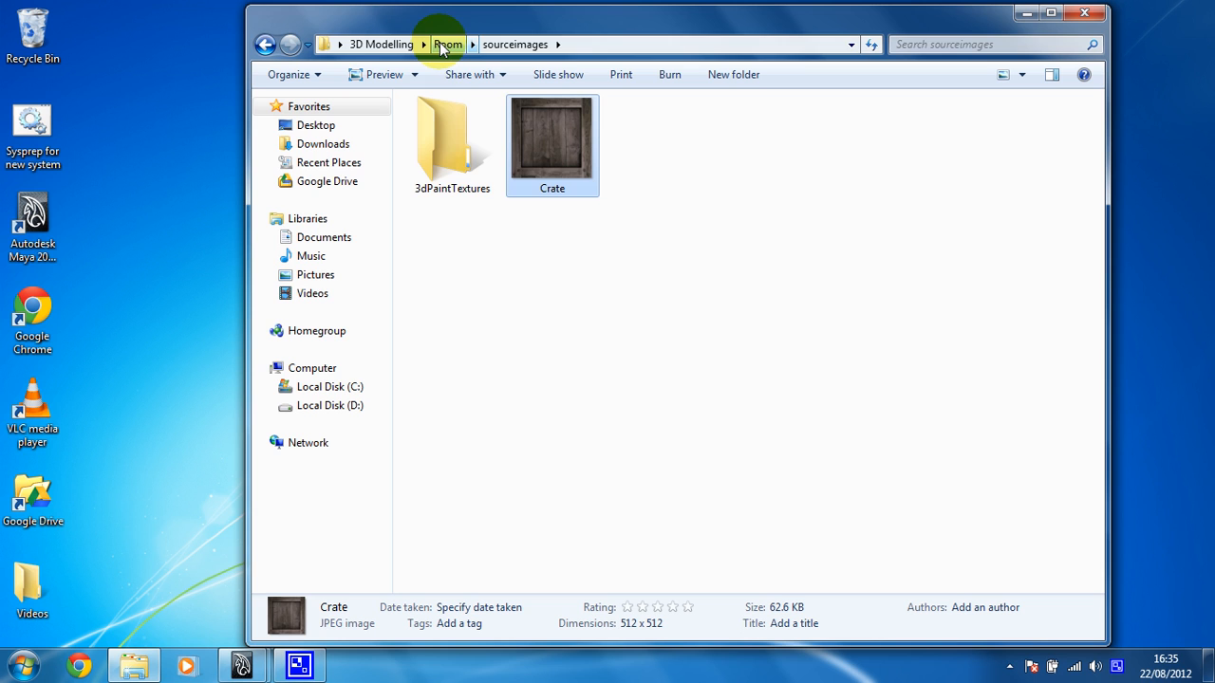
pyautogui.moveTo(527, 176)
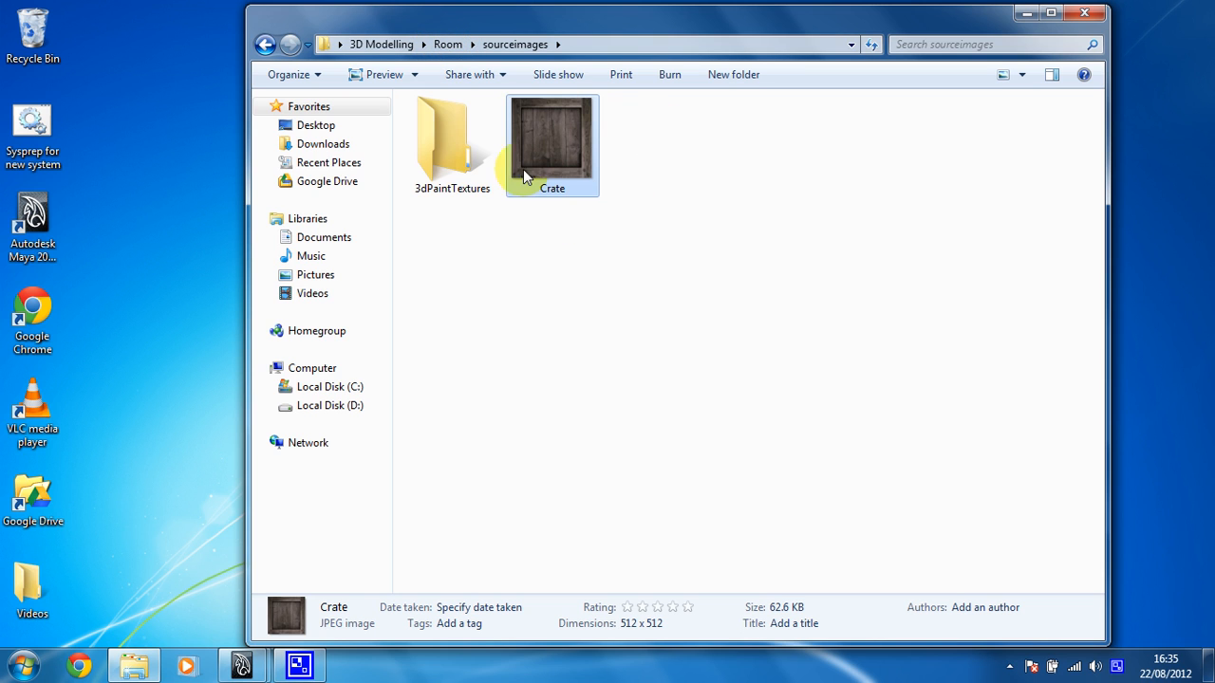
pyautogui.moveTo(645, 207)
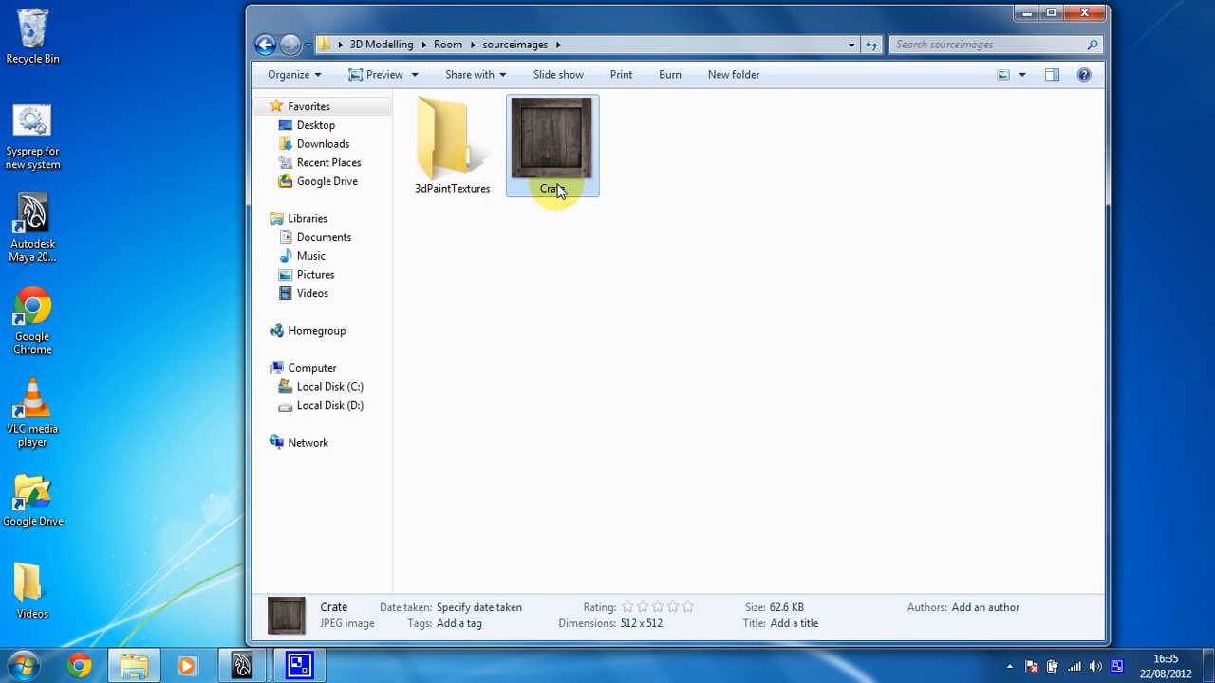
pyautogui.moveTo(539, 152)
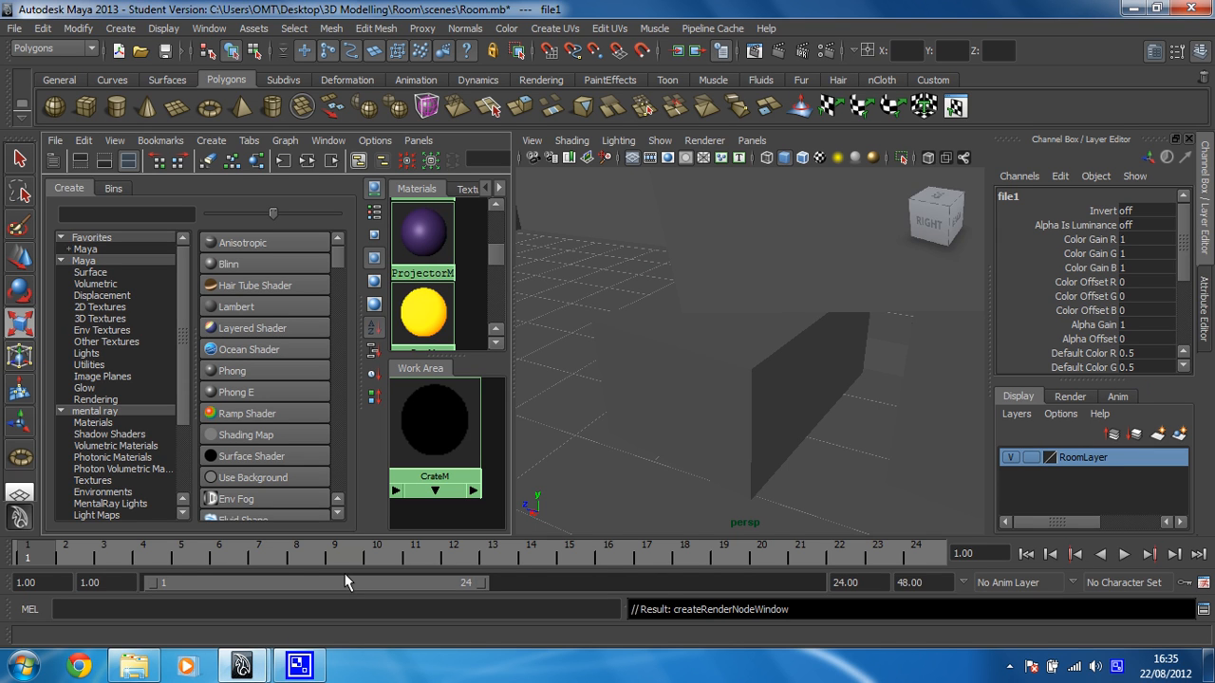
pyautogui.moveTo(772, 320)
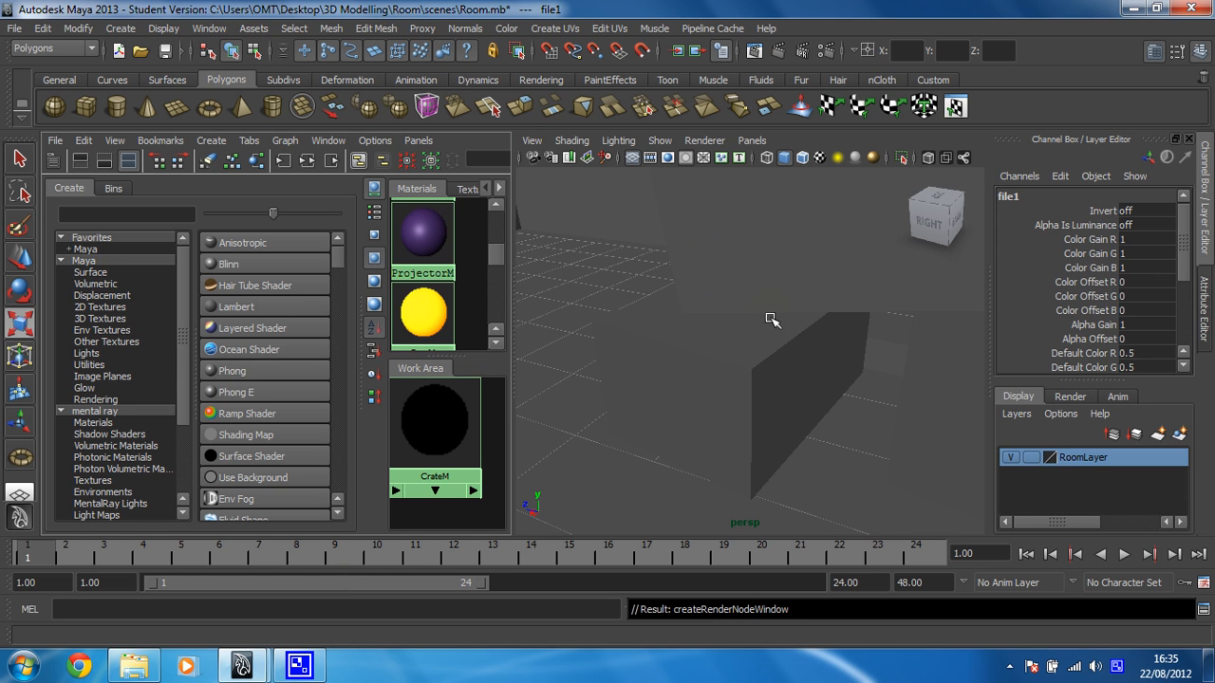
pyautogui.moveTo(726, 315)
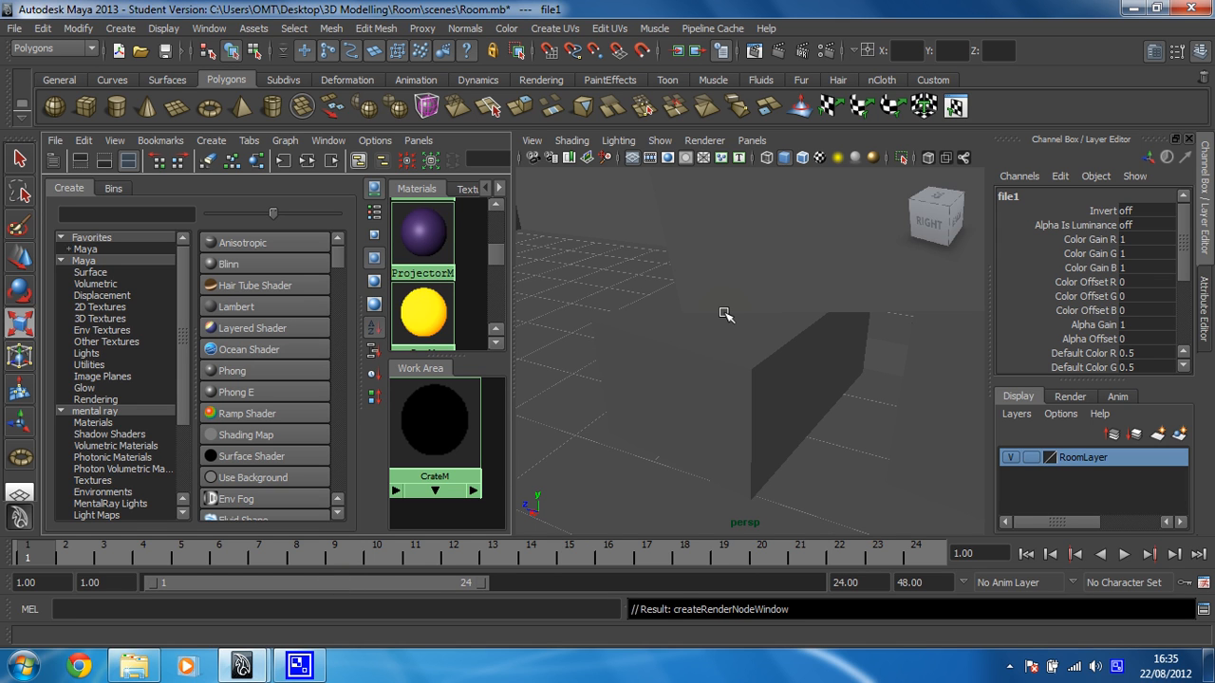
pyautogui.moveTo(671, 320)
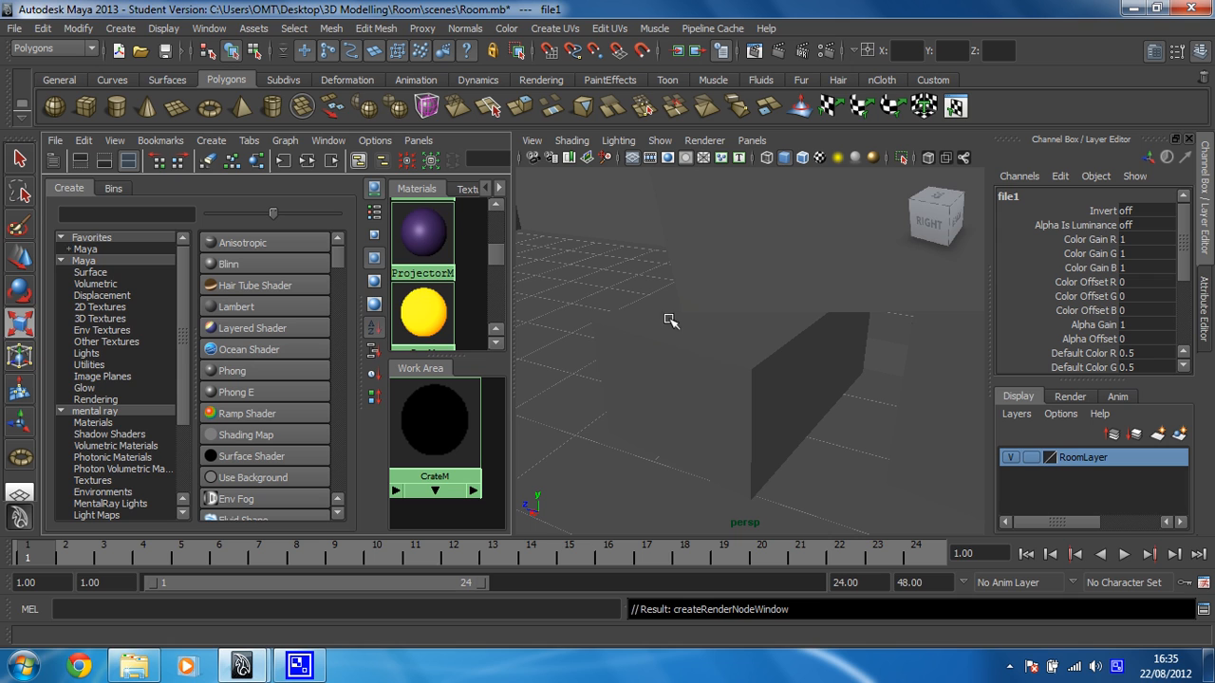
pyautogui.moveTo(795, 281)
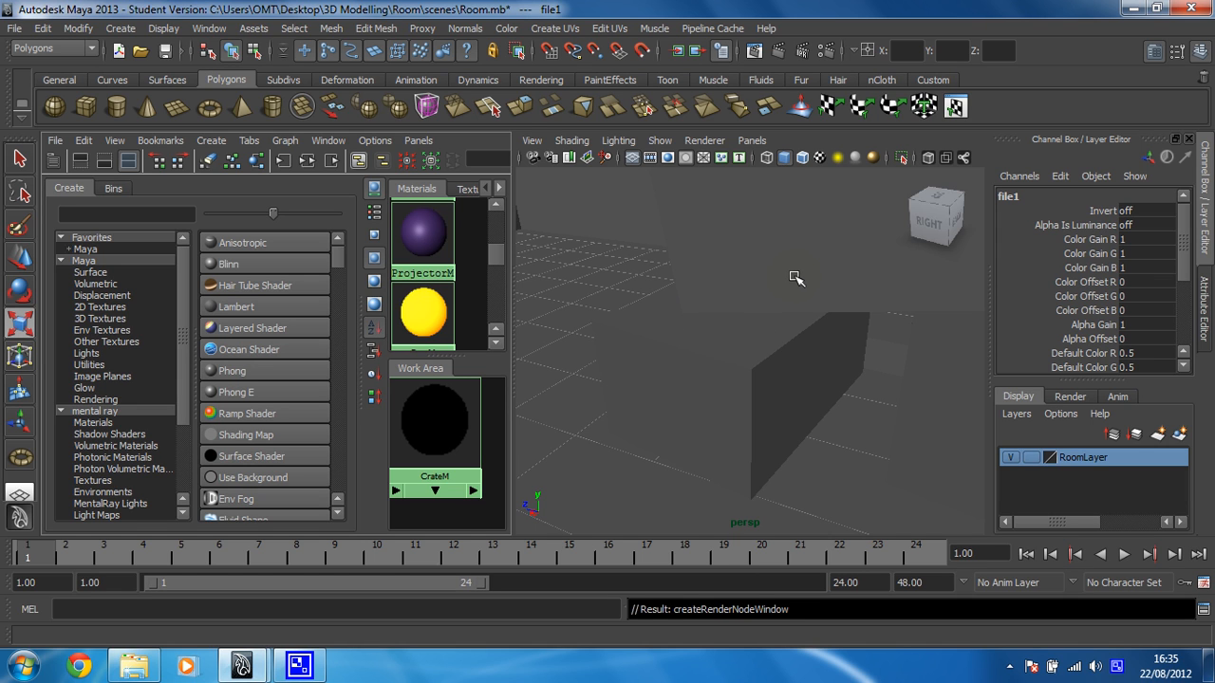
pyautogui.moveTo(578, 247)
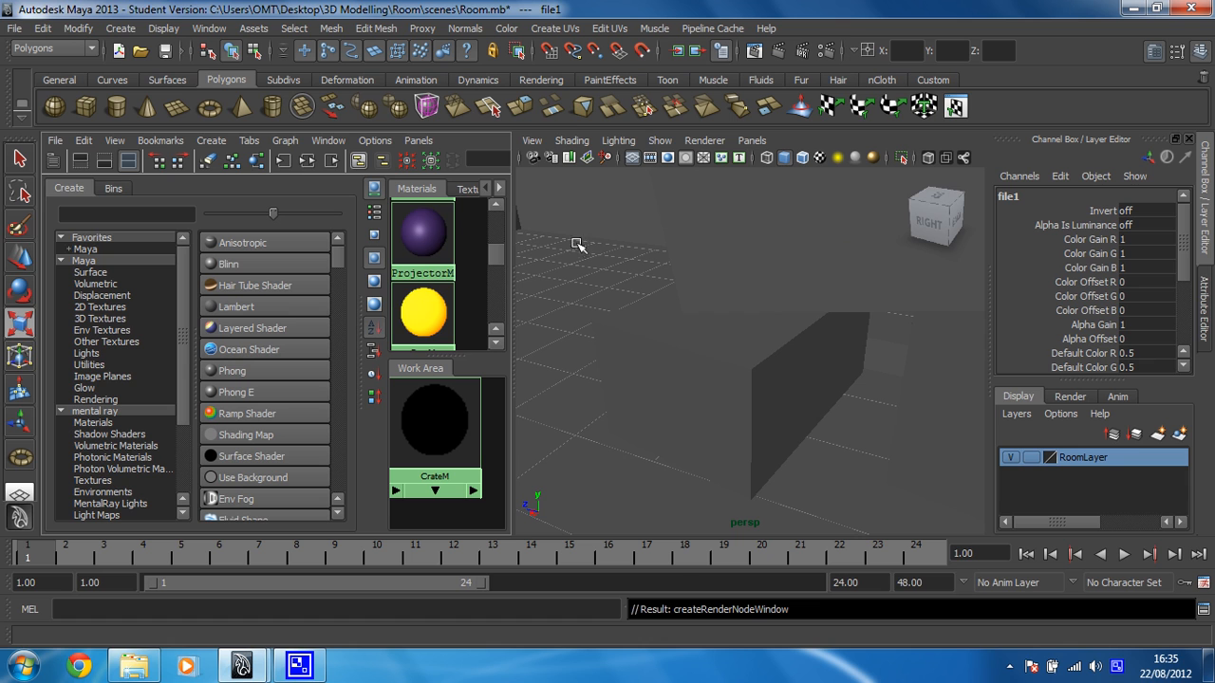
pyautogui.moveTo(995, 264)
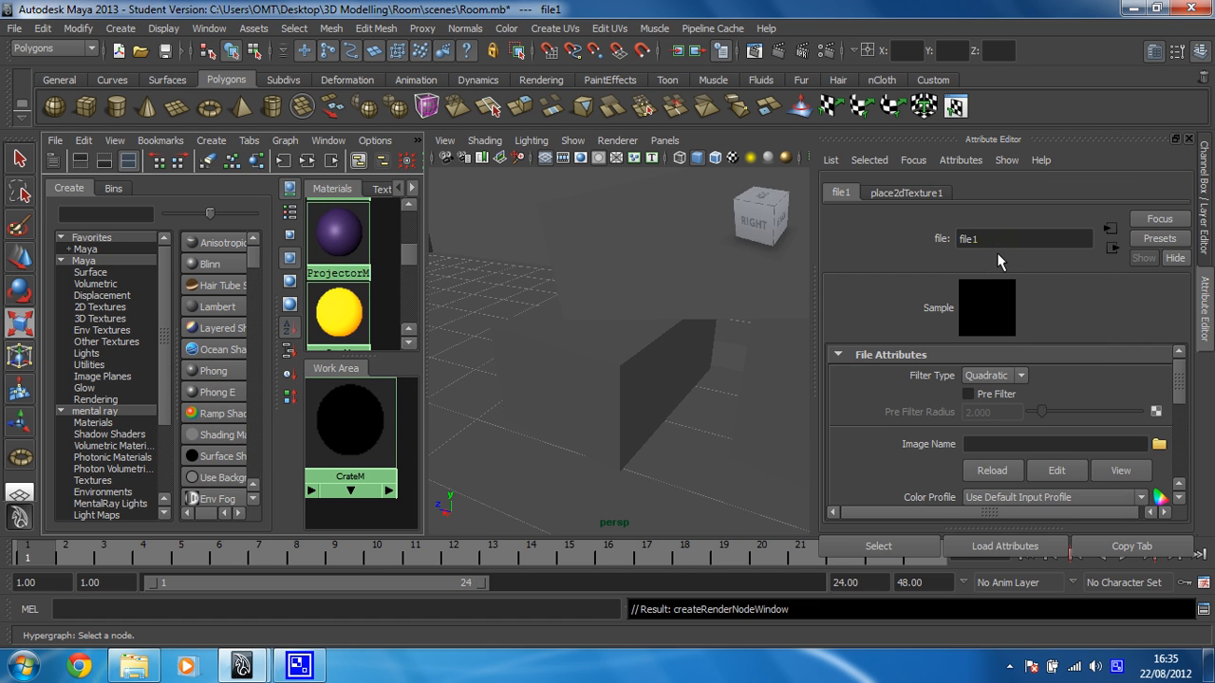
pyautogui.moveTo(1092, 448)
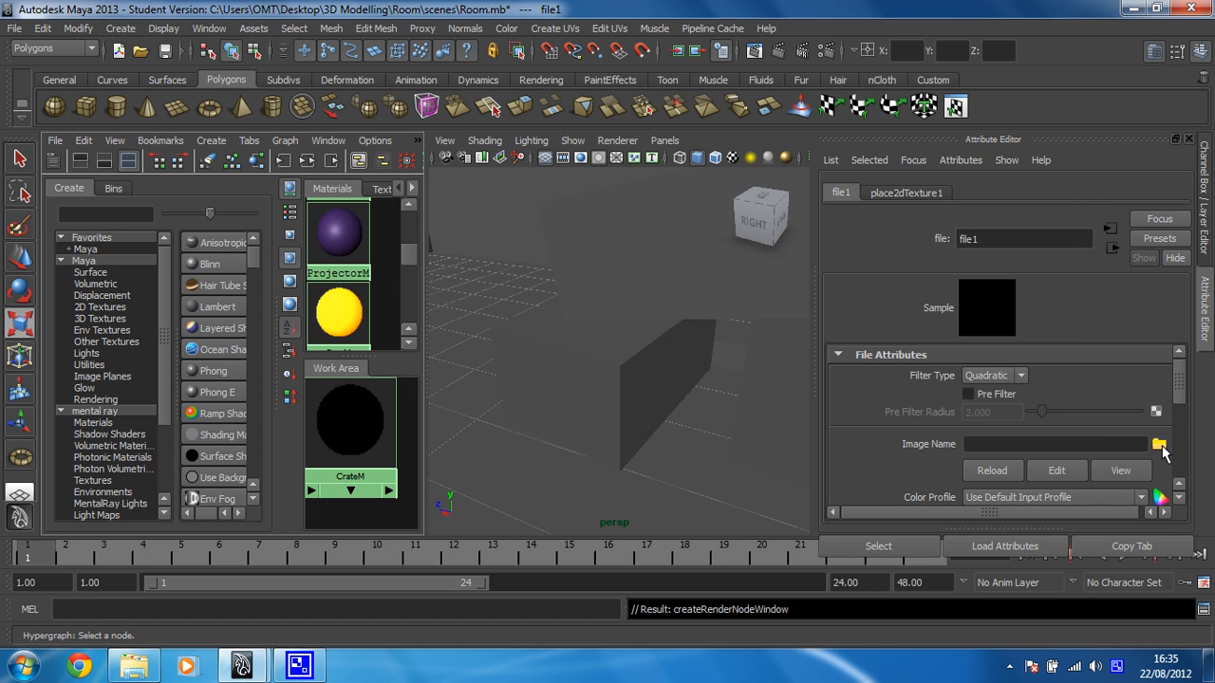
# Set file1's Image Name to sourceimages\Crate.jpg.
pyautogui.click(1159, 444)
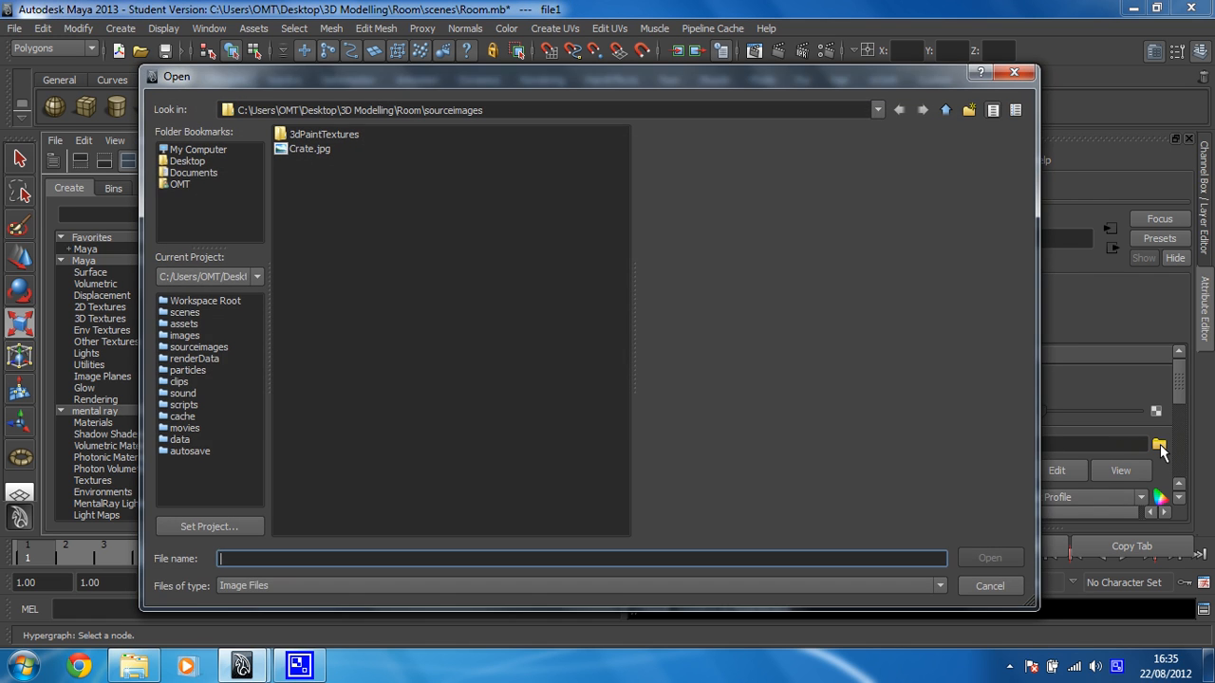
pyautogui.moveTo(342, 161)
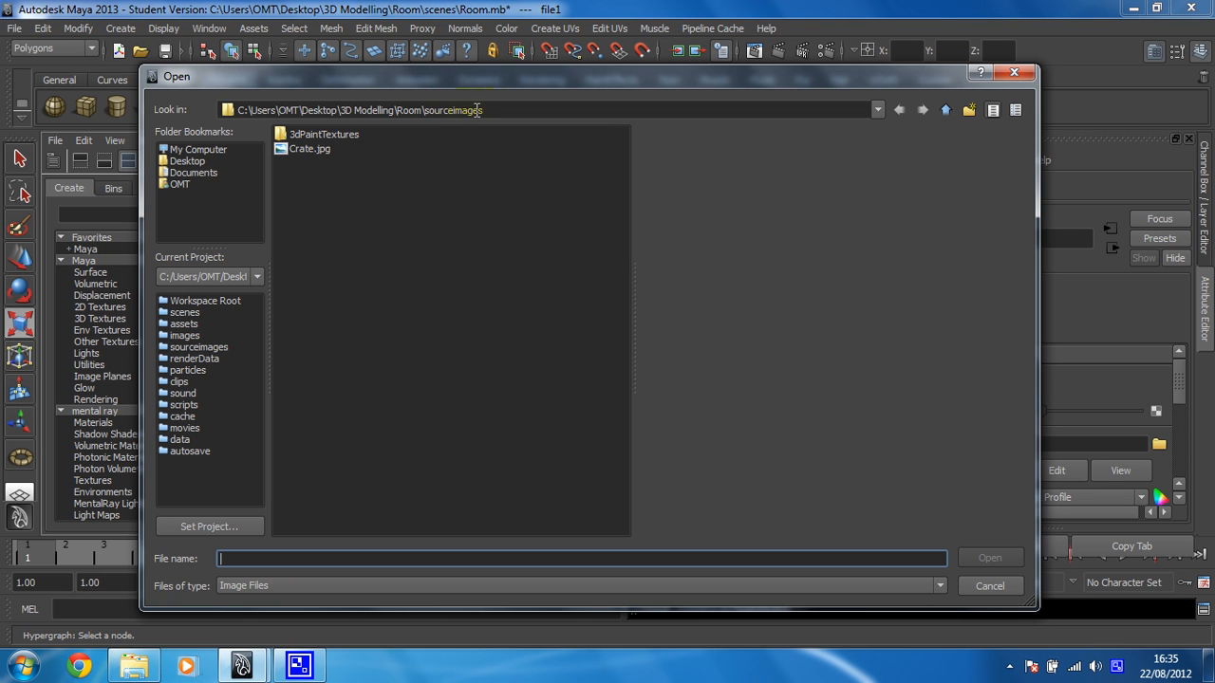
pyautogui.click(310, 149)
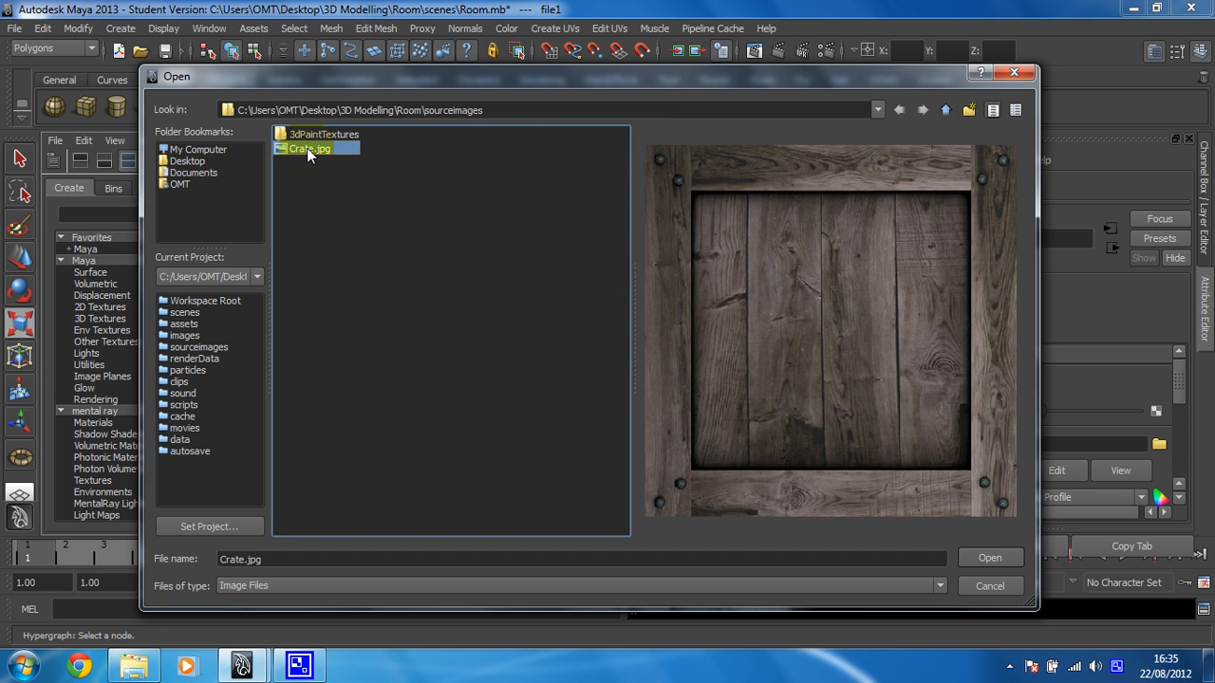
pyautogui.click(989, 557)
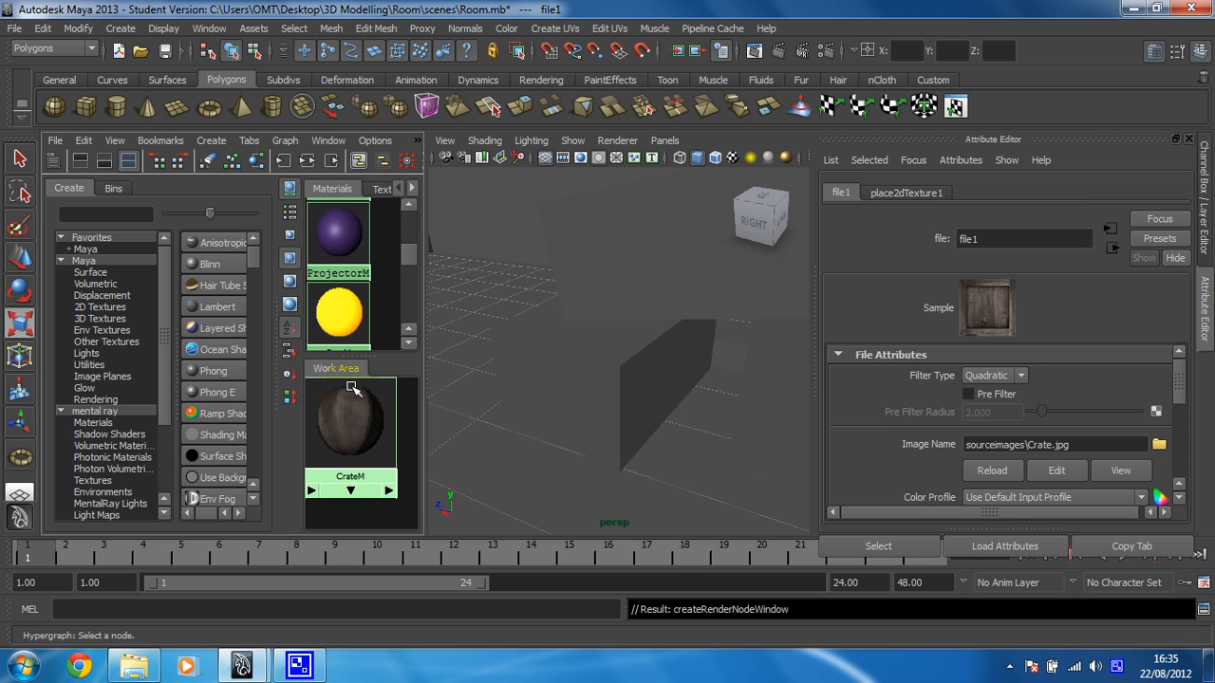
pyautogui.moveTo(329, 451)
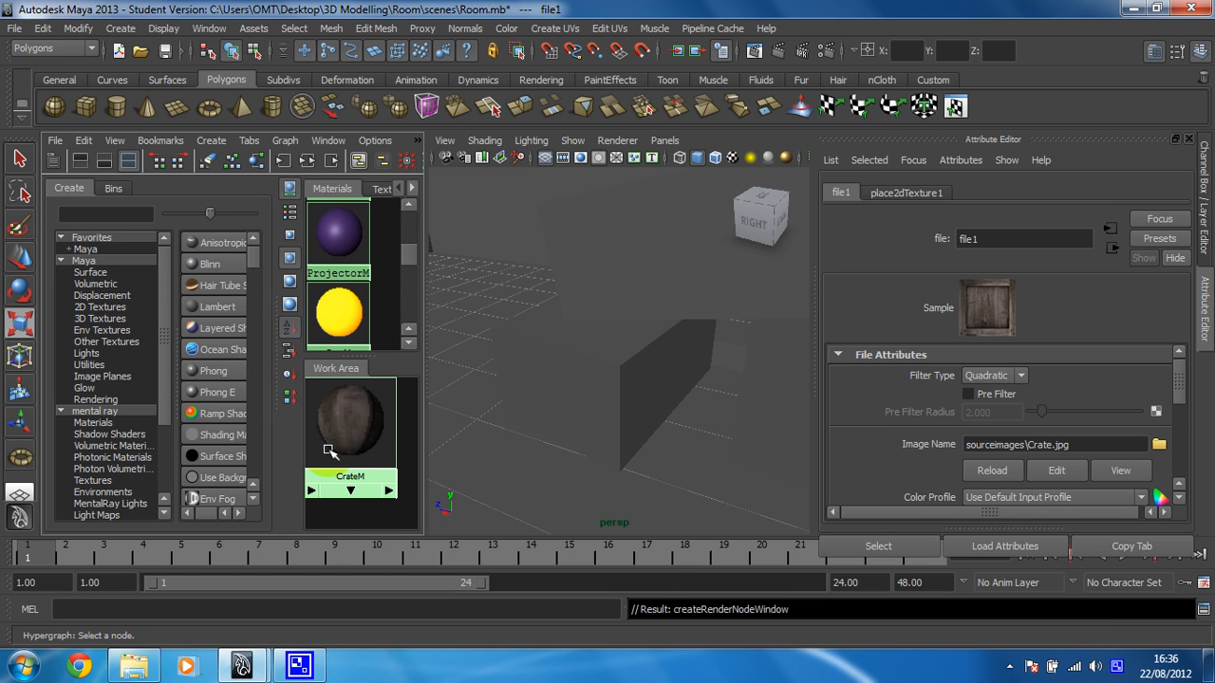
# Drag the CrateM swatch onto the Crate1 box in the perspective view.
pyautogui.scroll(-3)
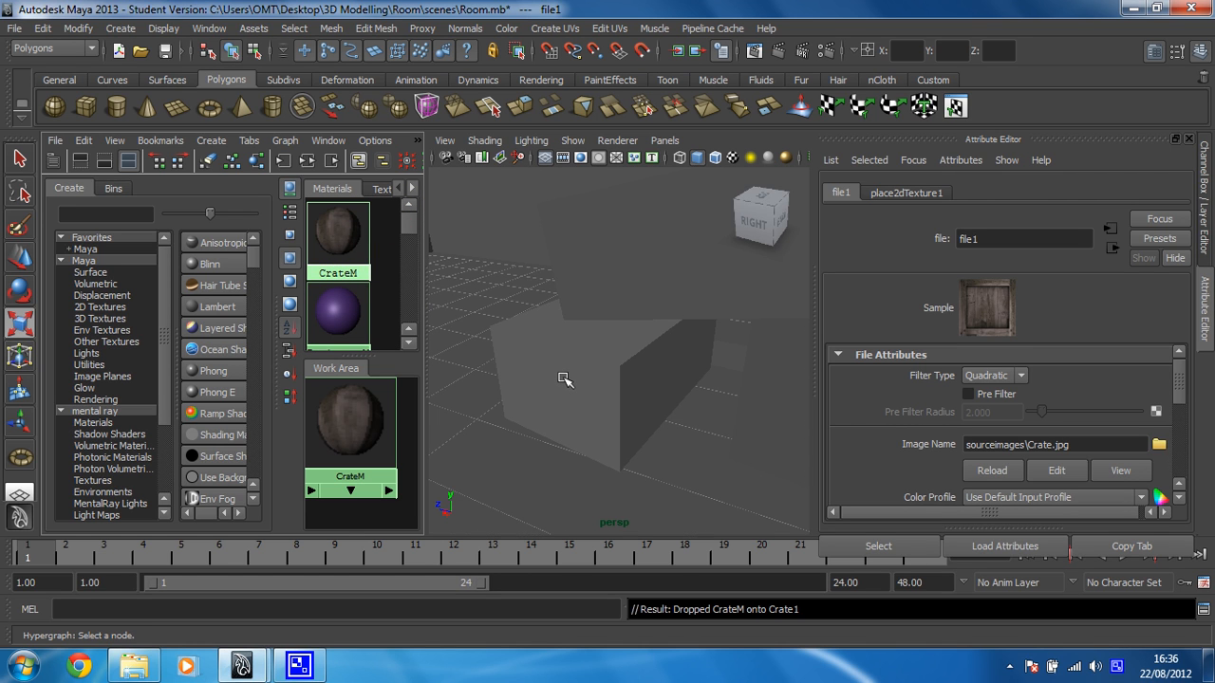
pyautogui.moveTo(519, 353)
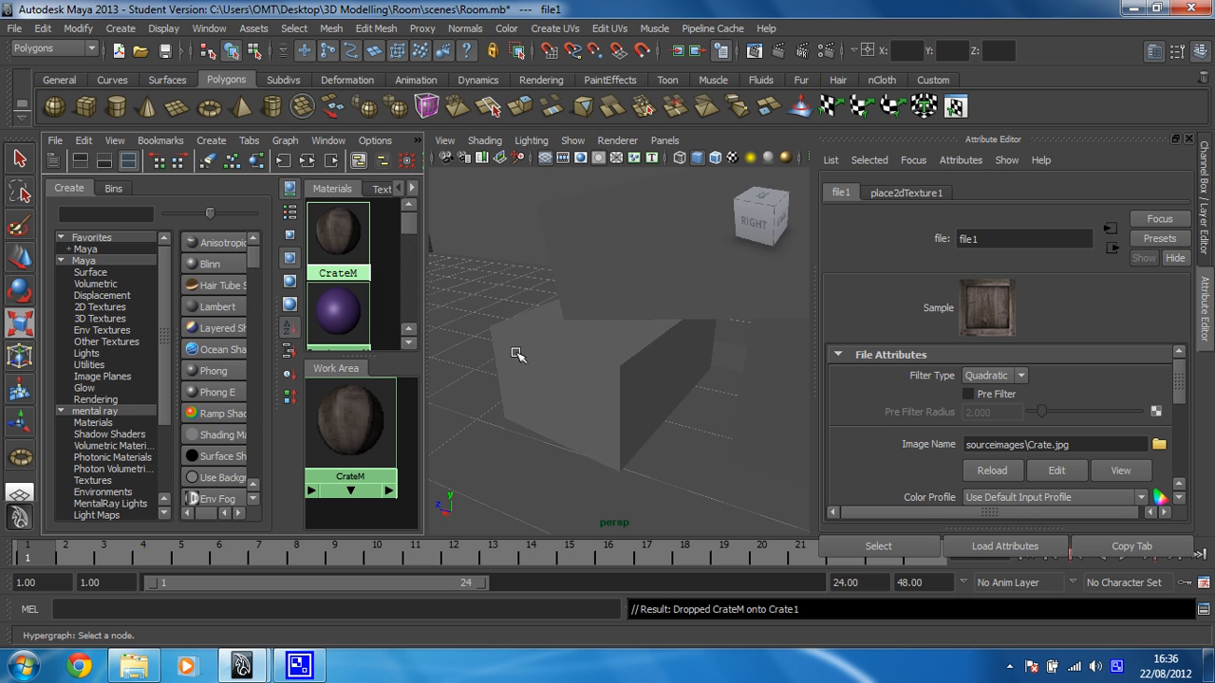
pyautogui.moveTo(572, 385)
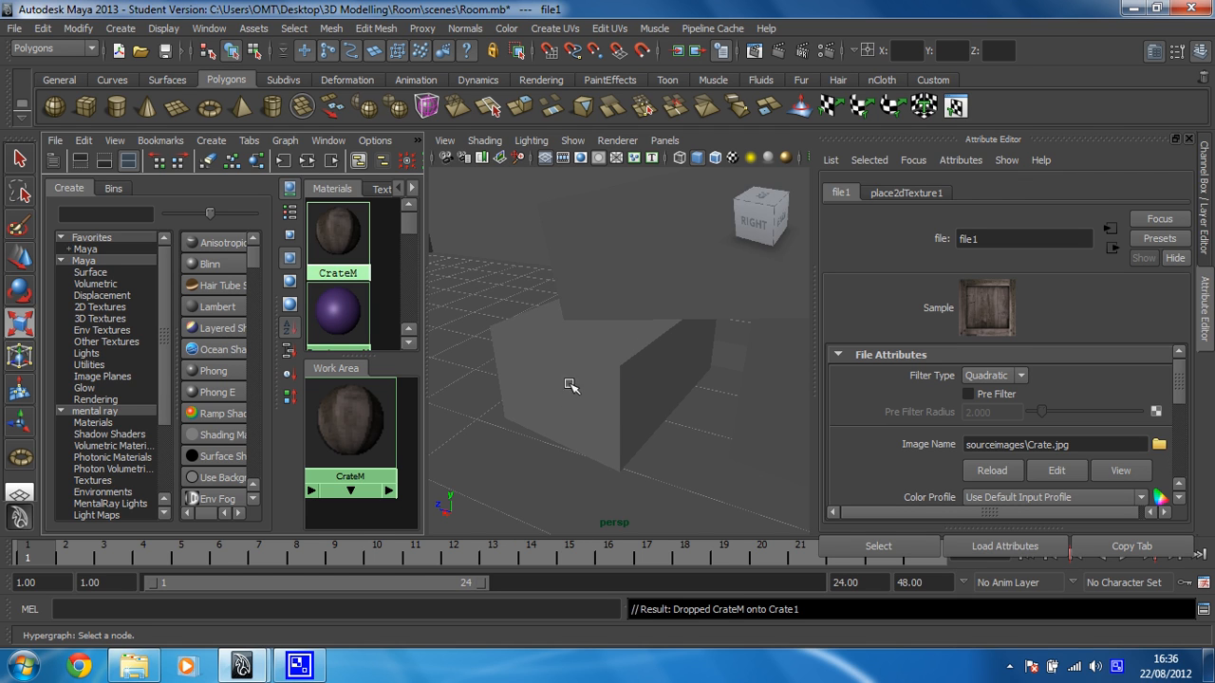
pyautogui.moveTo(587, 383)
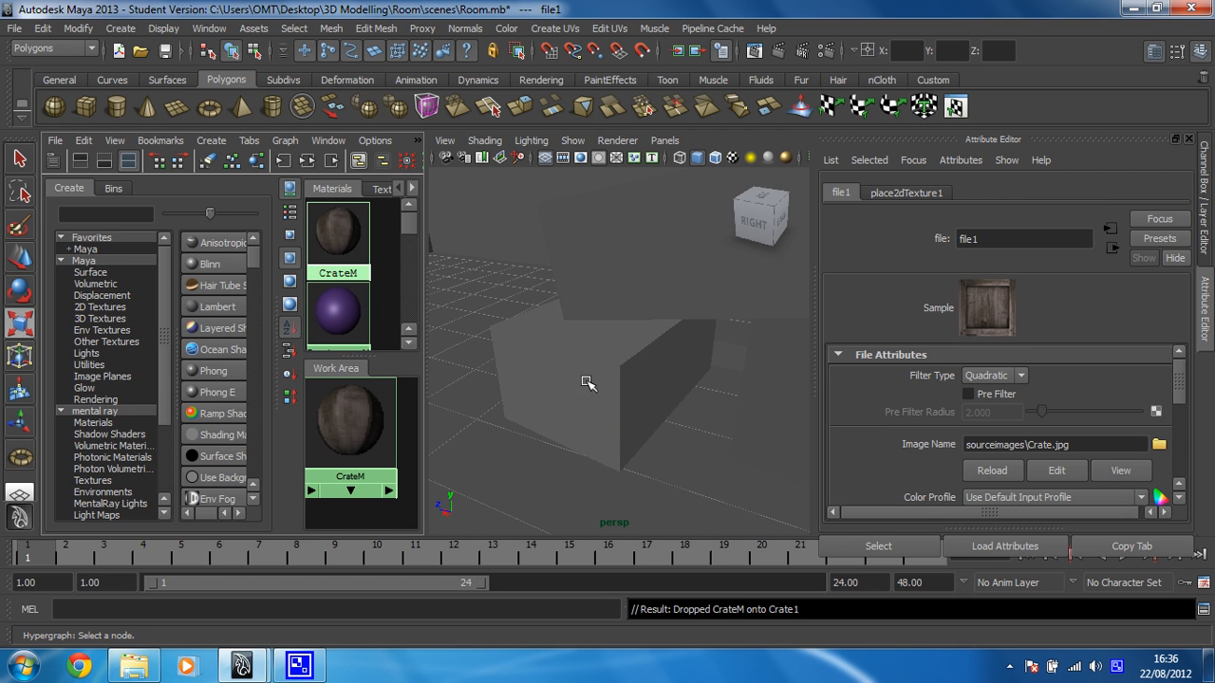
pyautogui.moveTo(623, 365)
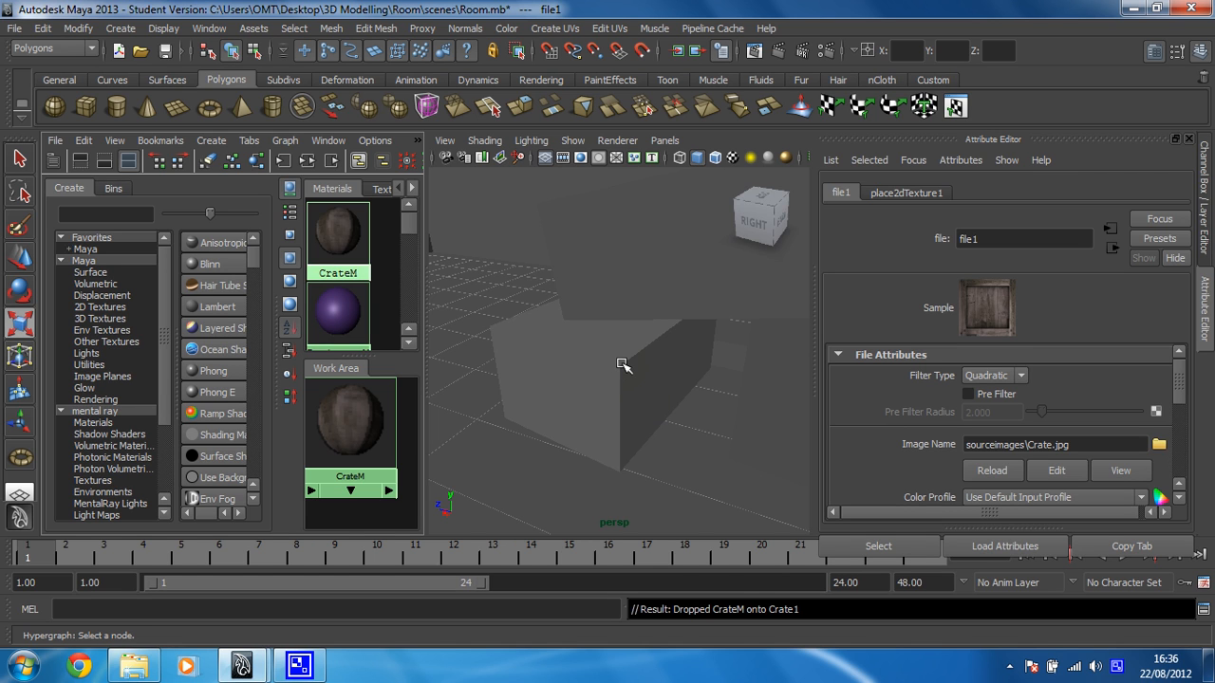
pyautogui.moveTo(578, 376)
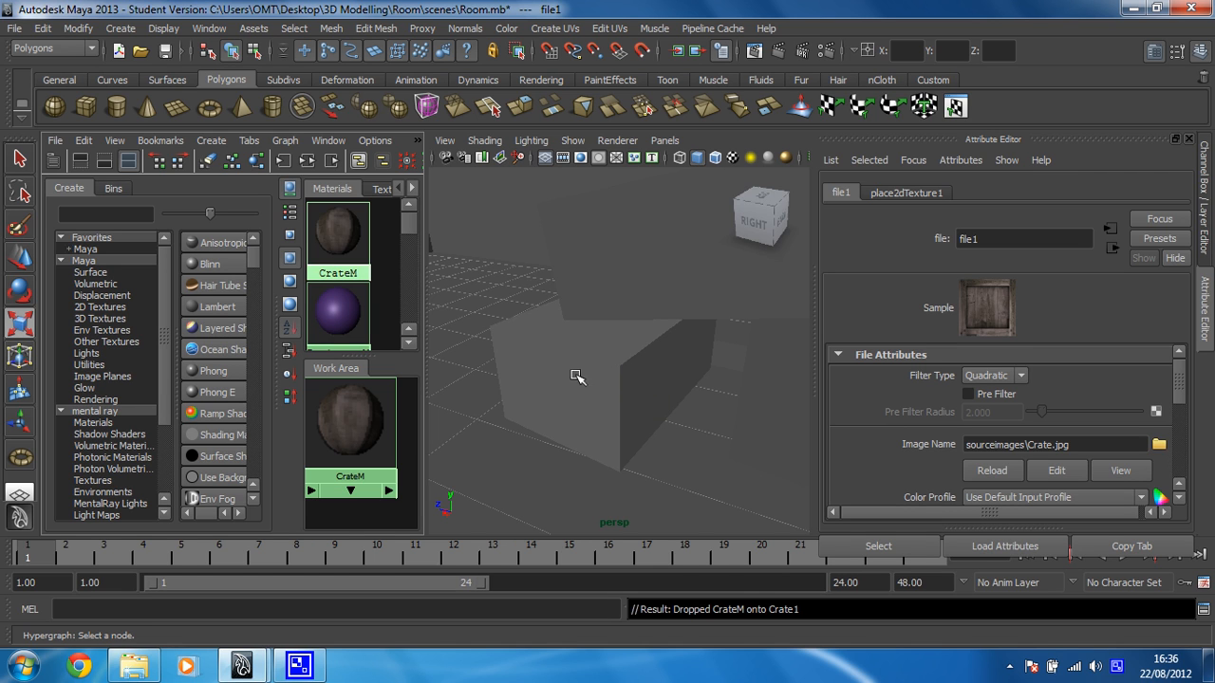
pyautogui.moveTo(602, 384)
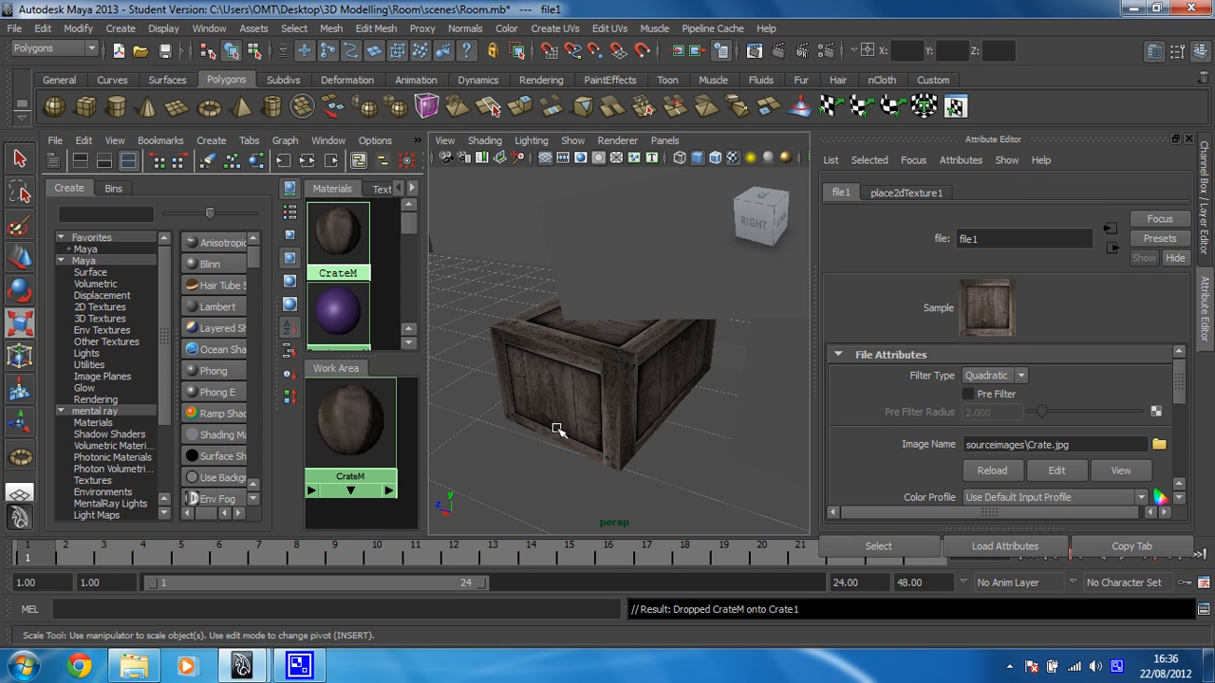
pyautogui.moveTo(632, 349)
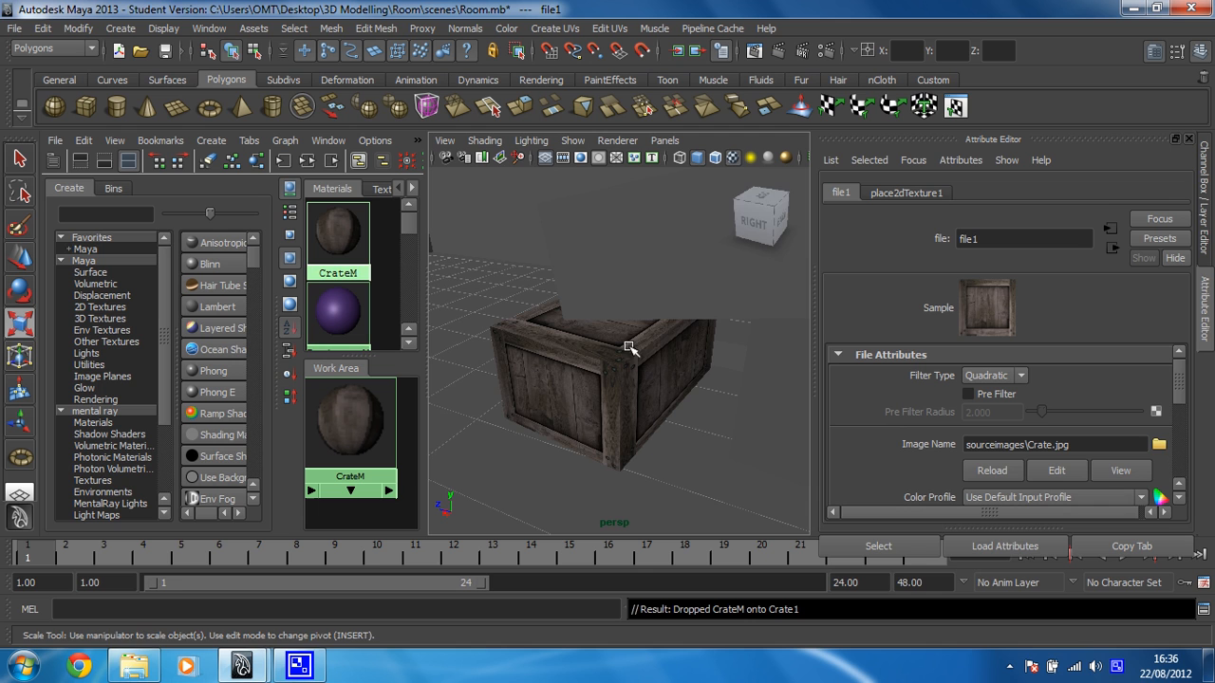
# Orbit to the remaining crates to apply CrateM, then pull back to view the room.
pyautogui.moveTo(631, 347); pyautogui.dragTo(538, 396)
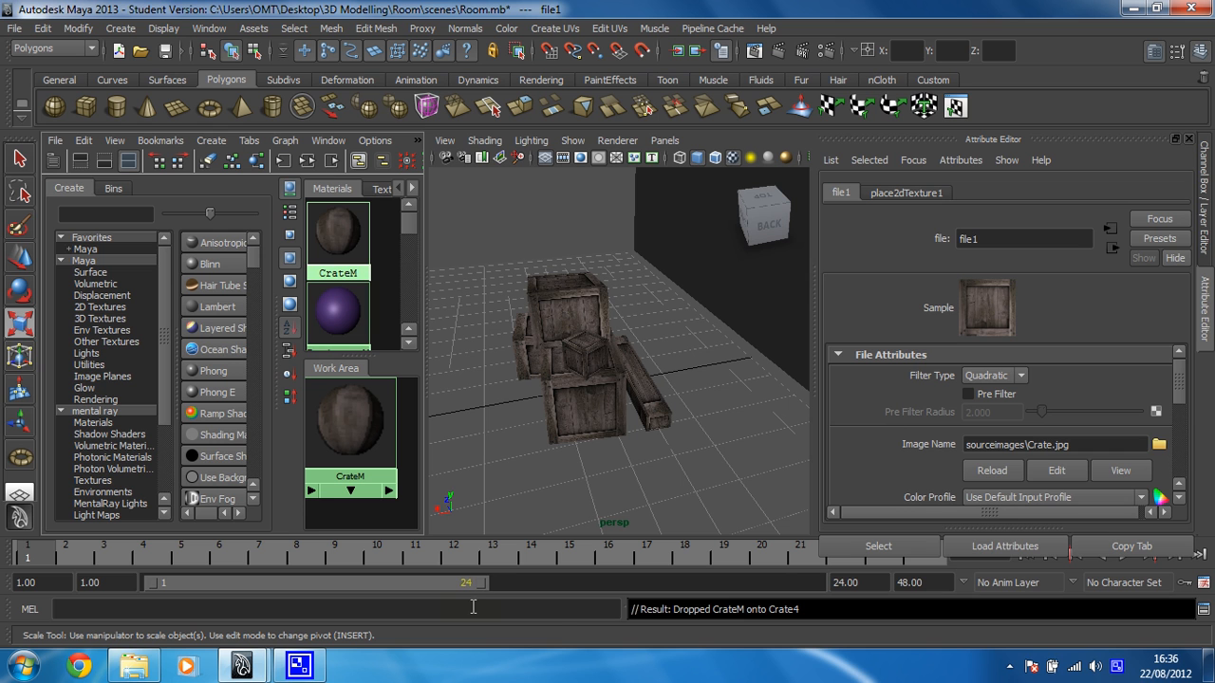
pyautogui.moveTo(638, 522)
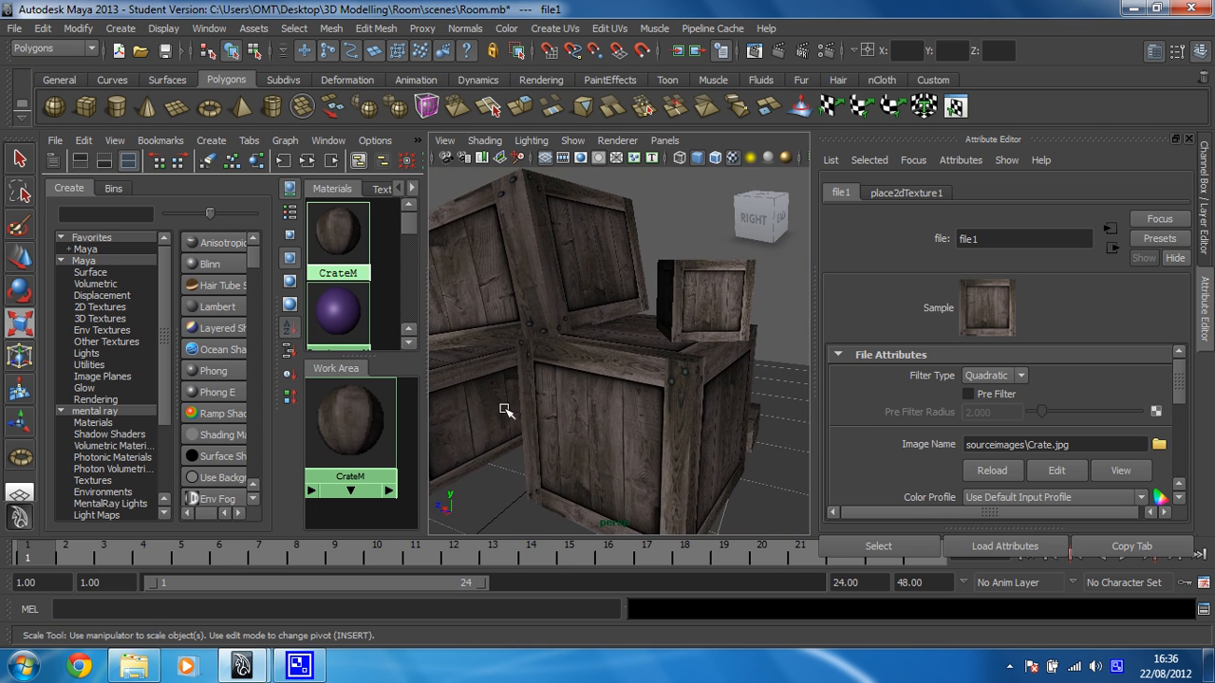
pyautogui.moveTo(508, 411); pyautogui.dragTo(645, 398)
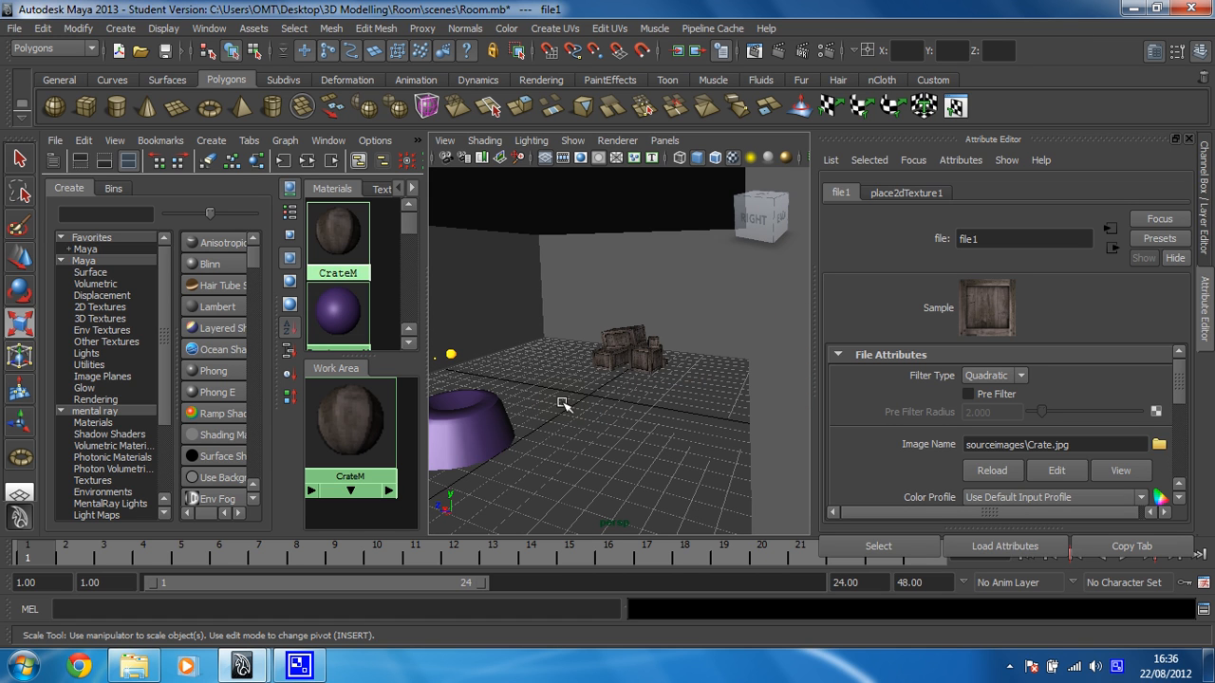
pyautogui.moveTo(624, 275)
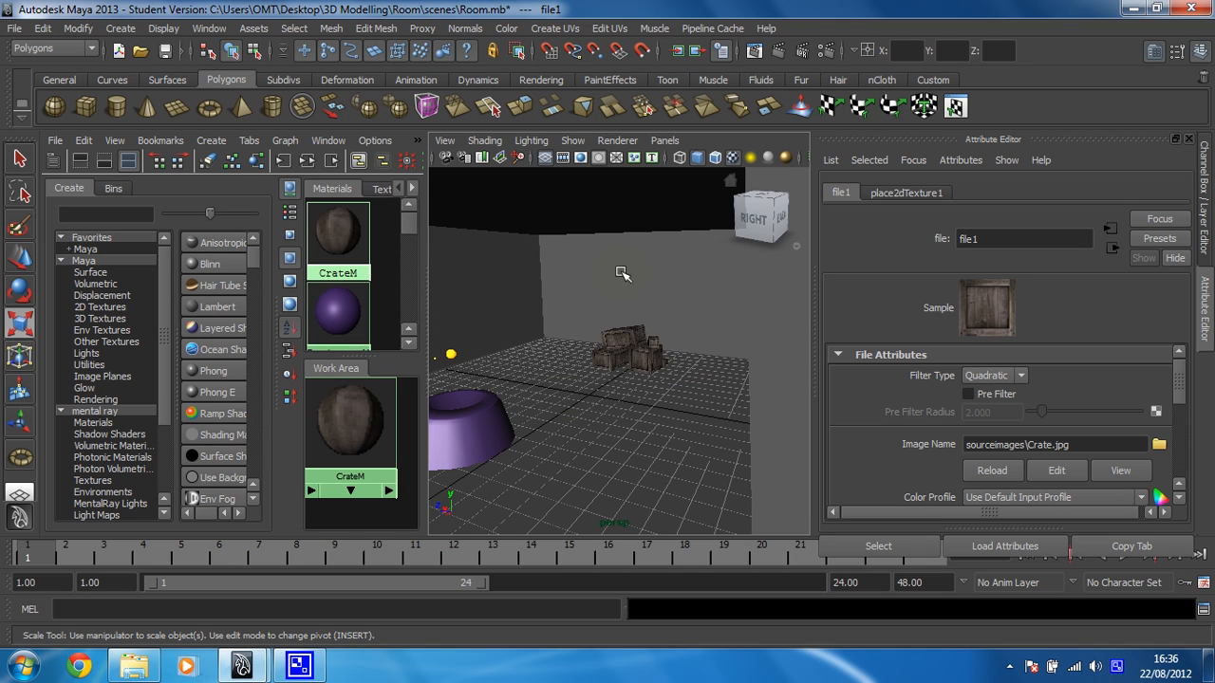
pyautogui.moveTo(567, 273)
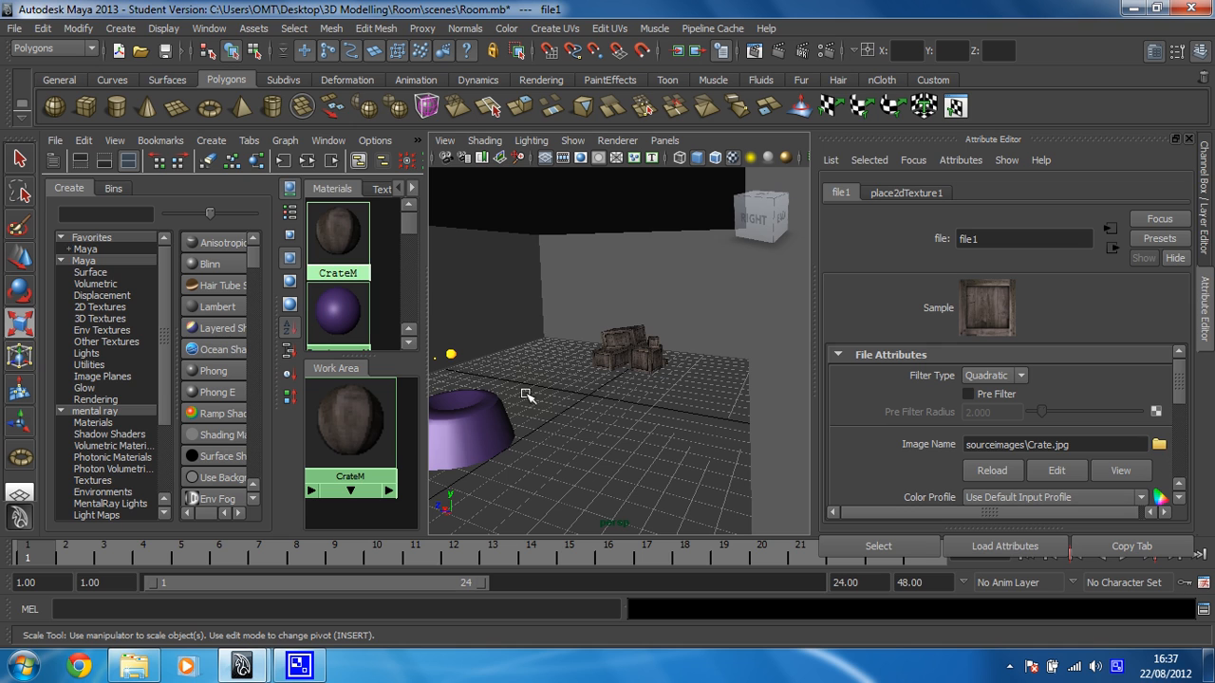
pyautogui.moveTo(544, 354)
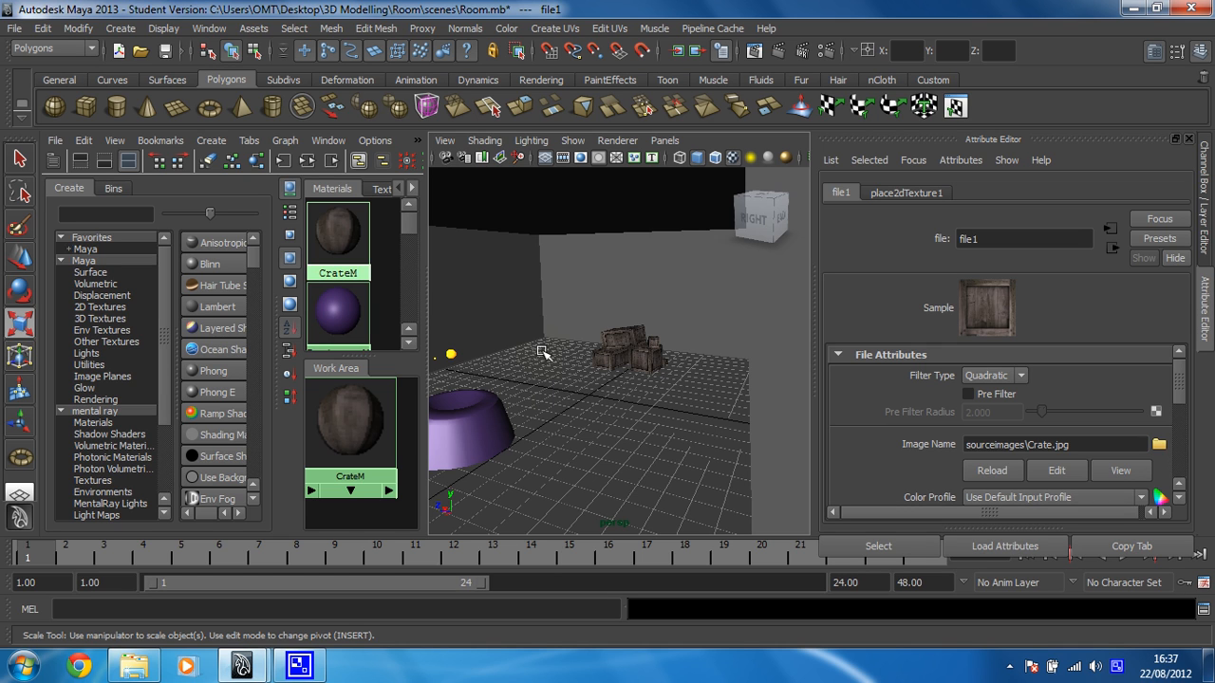
pyautogui.moveTo(583, 368)
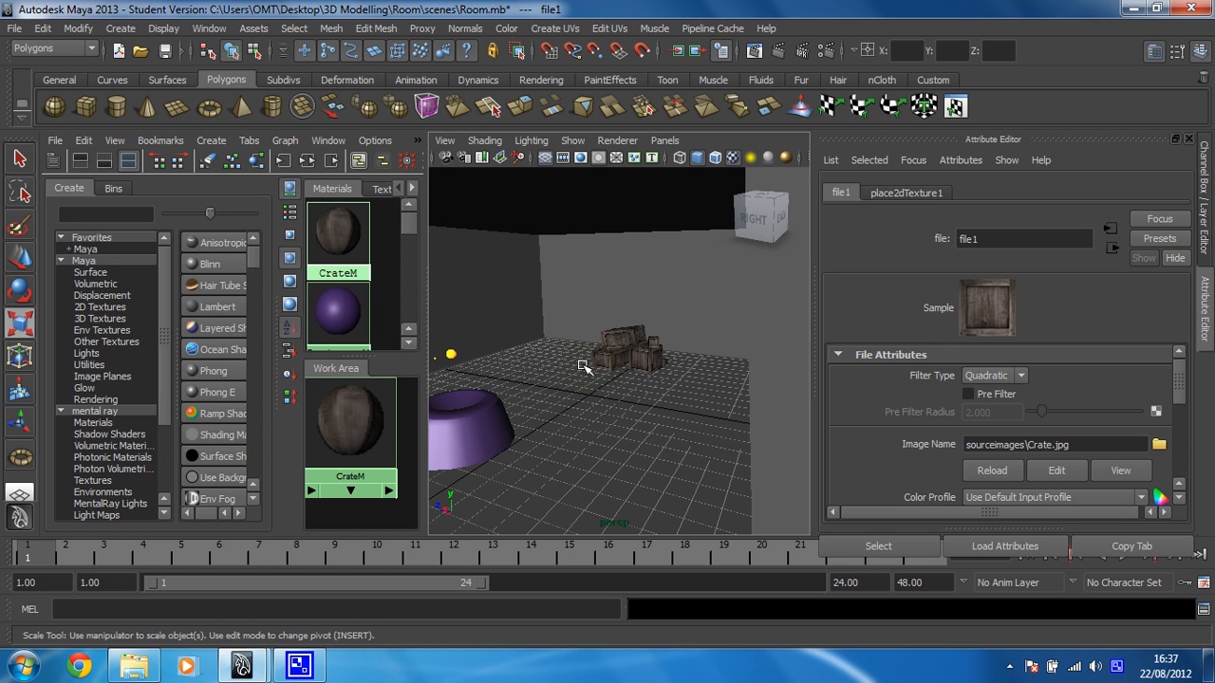
pyautogui.moveTo(570, 397)
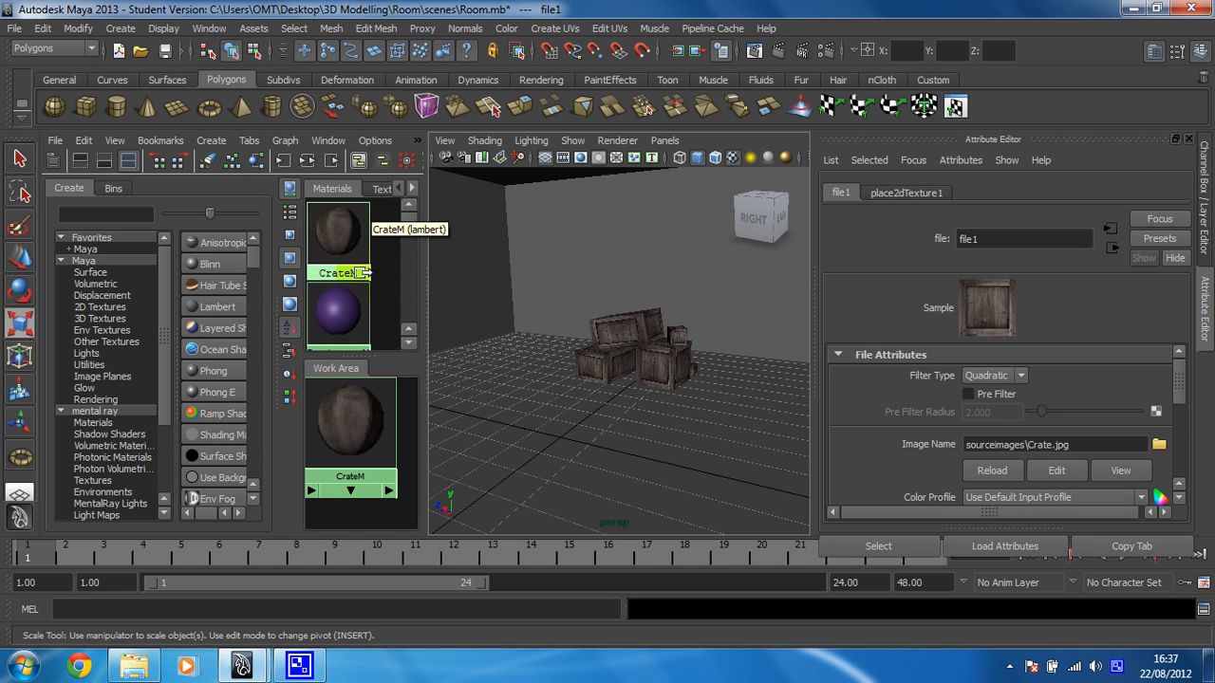
pyautogui.moveTo(441, 337)
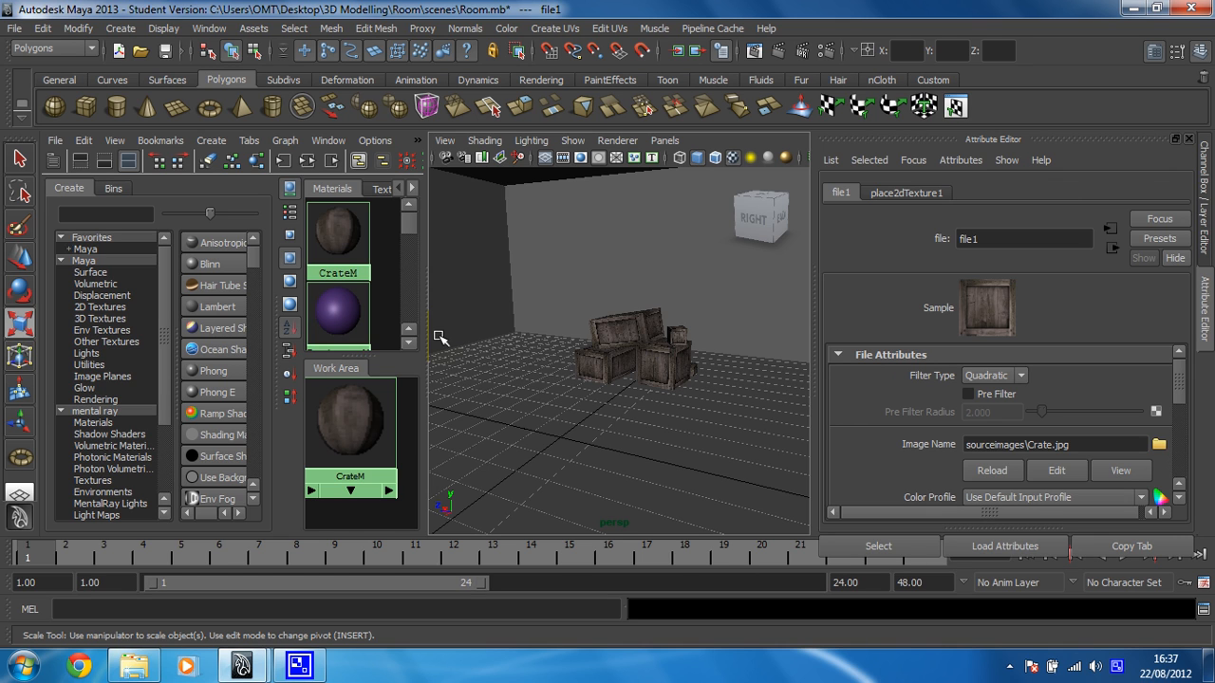
pyautogui.moveTo(970, 641)
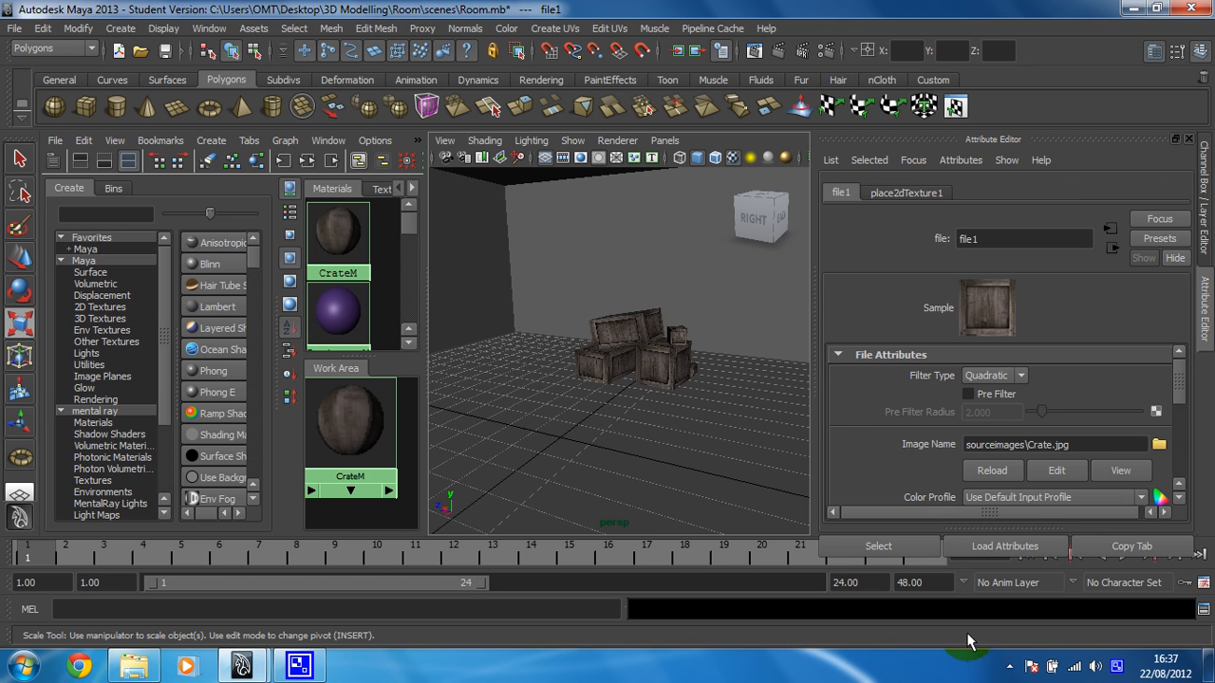